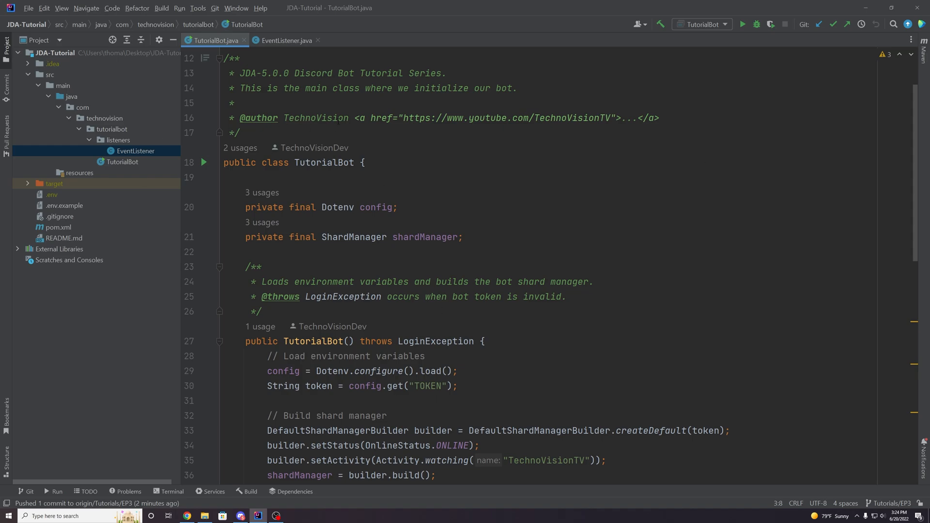
Open EventListener.java and highlight the 'GATEWAY INTENT!' comment on onGuildMemberJoin.
click(285, 40)
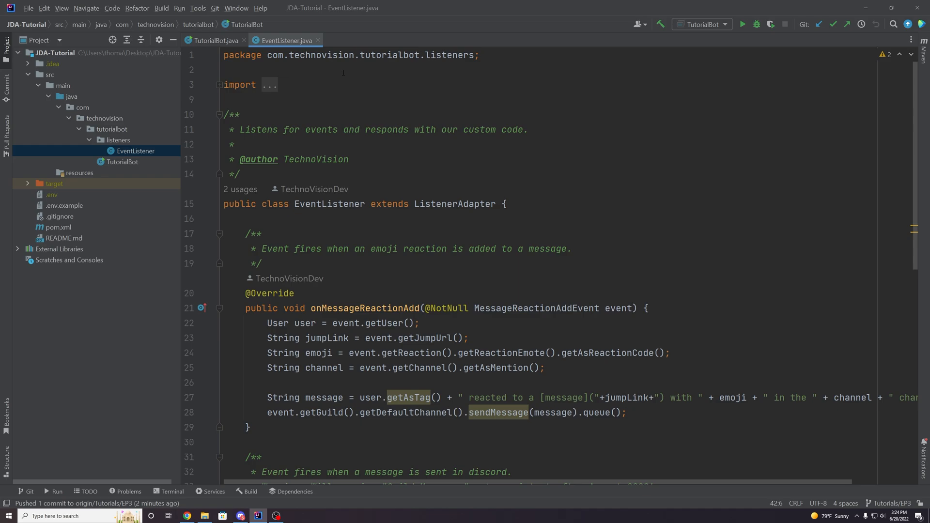
scroll(down, 3)
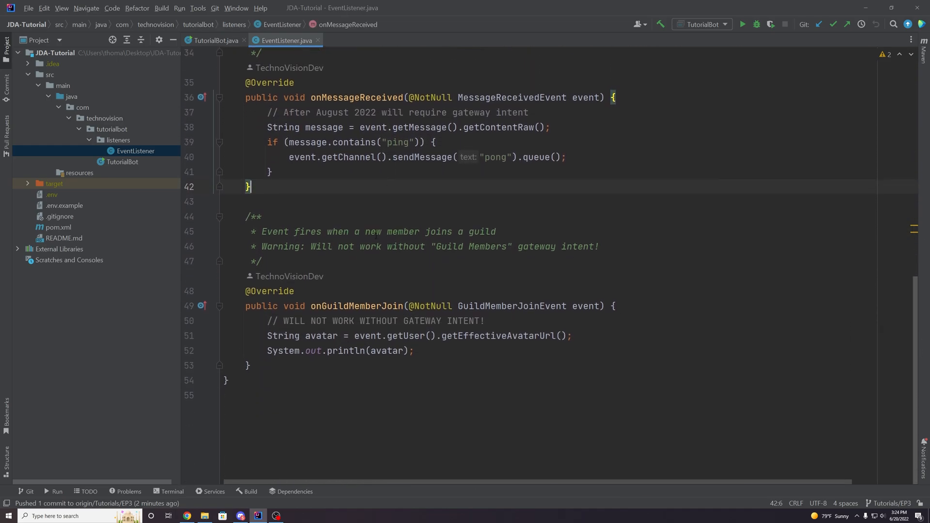
double_click(356, 306)
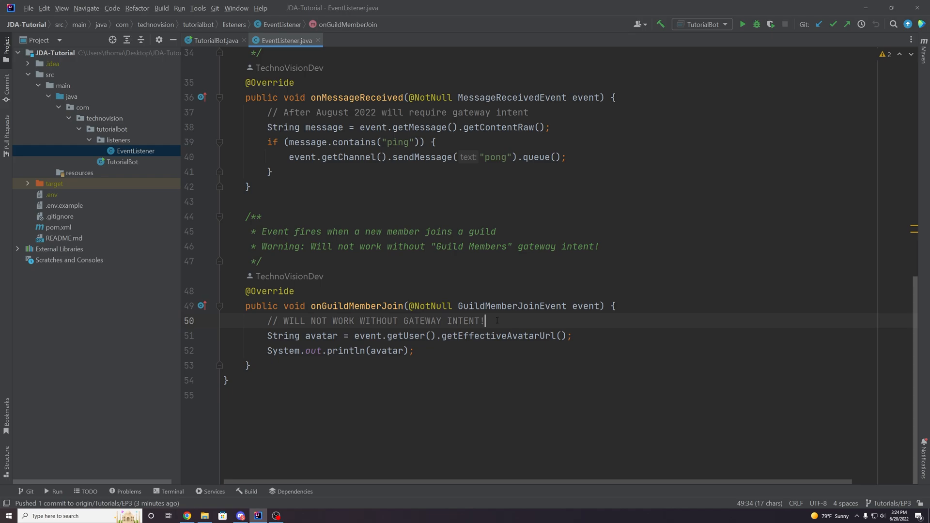
drag(485, 321, 402, 320)
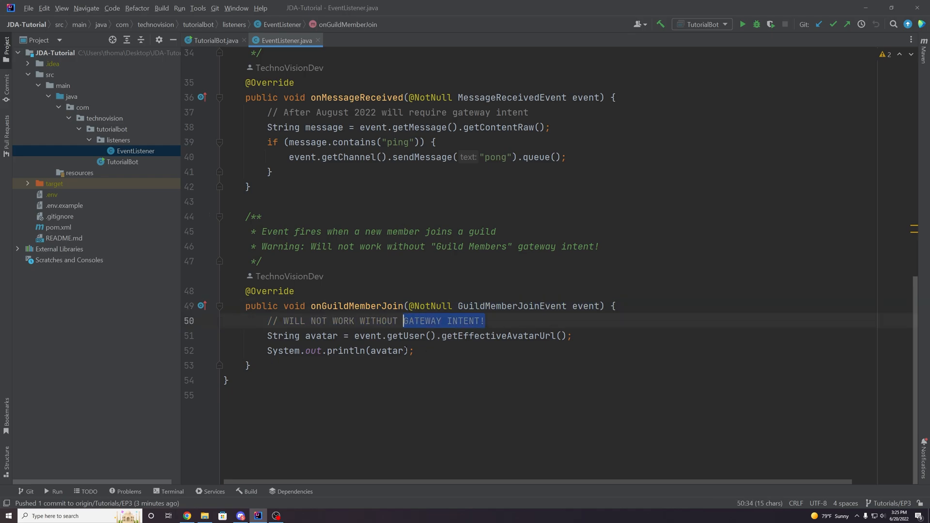
click(484, 321)
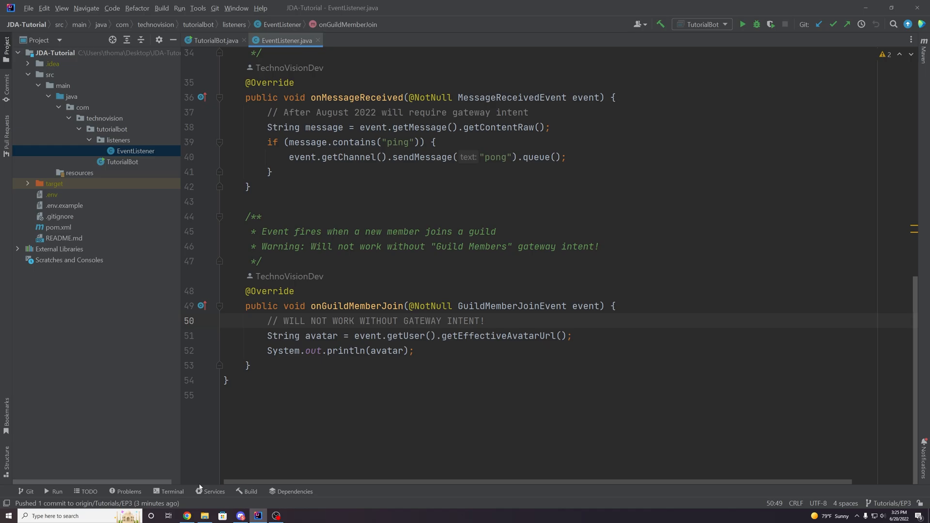
In Chrome, open the JDA Tutorial application's Bot settings page.
click(187, 516)
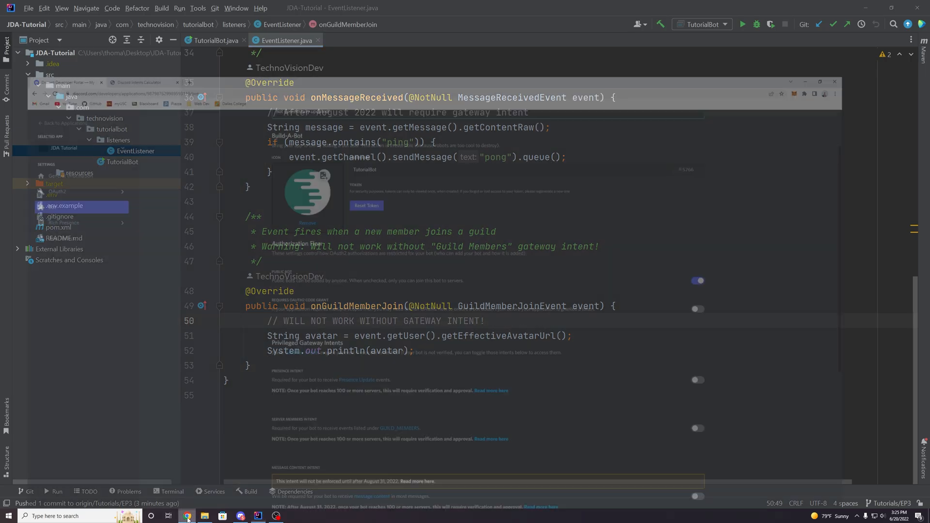
click(187, 515)
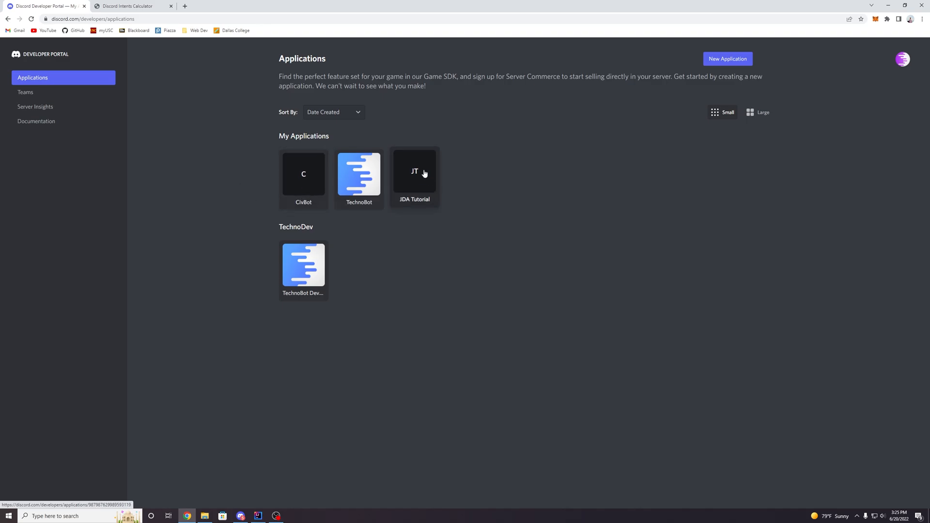
click(415, 174)
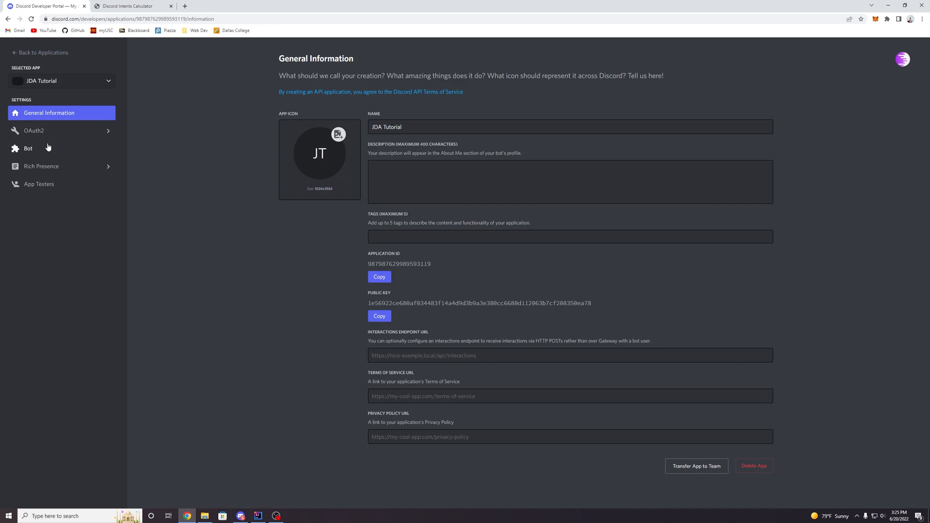
click(28, 148)
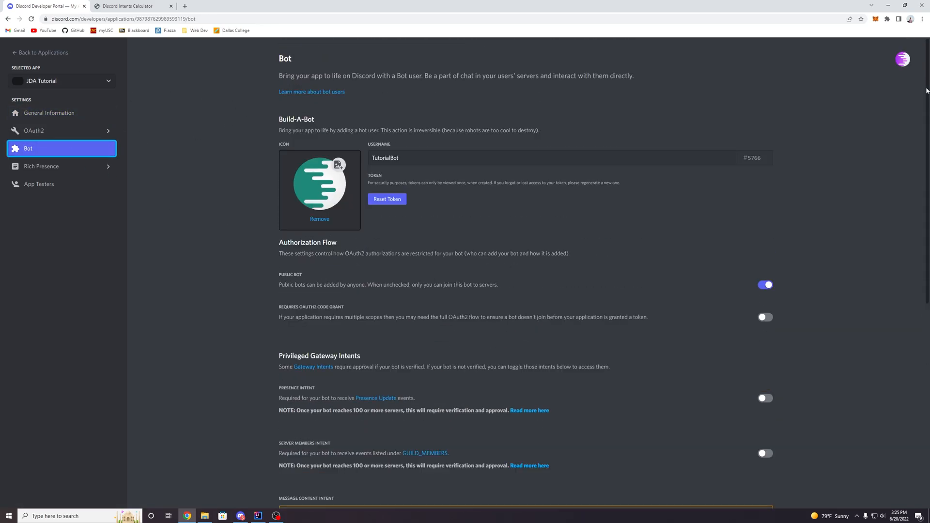
Review the Privileged Gateway Intents, highlighting the presence intent and 100-server verification notes.
scroll(down, 3)
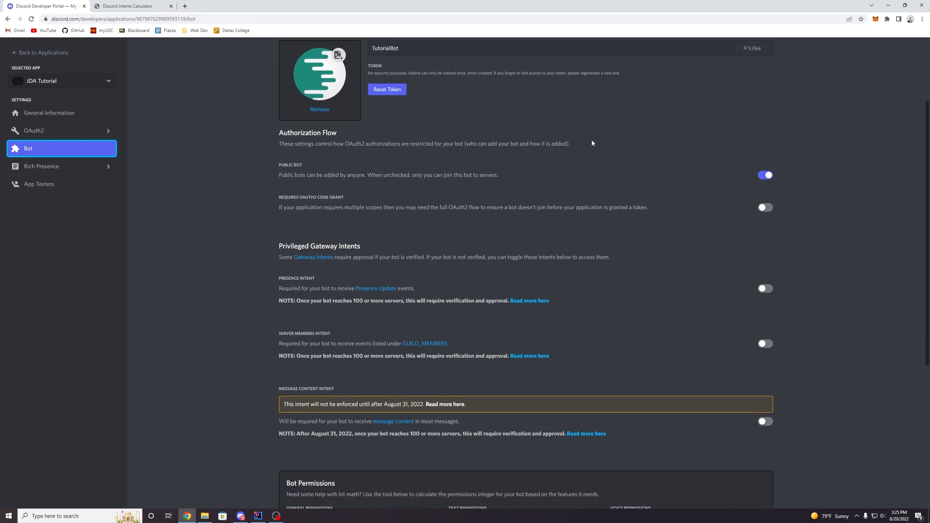
scroll(down, 3)
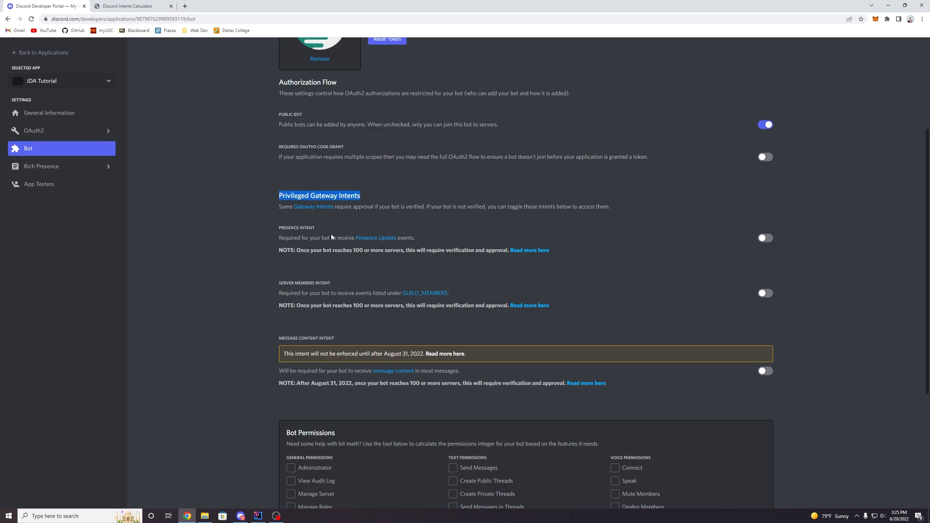
scroll(down, 3)
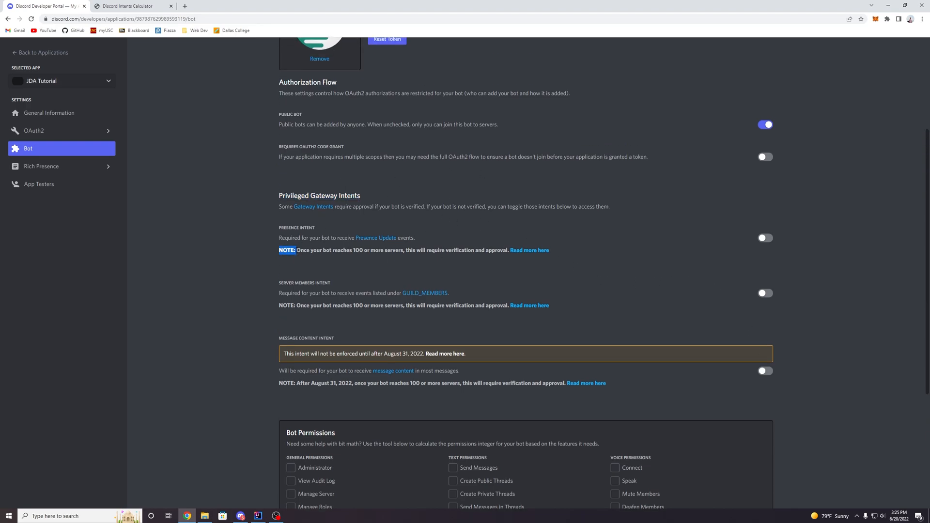
drag(292, 250, 393, 250)
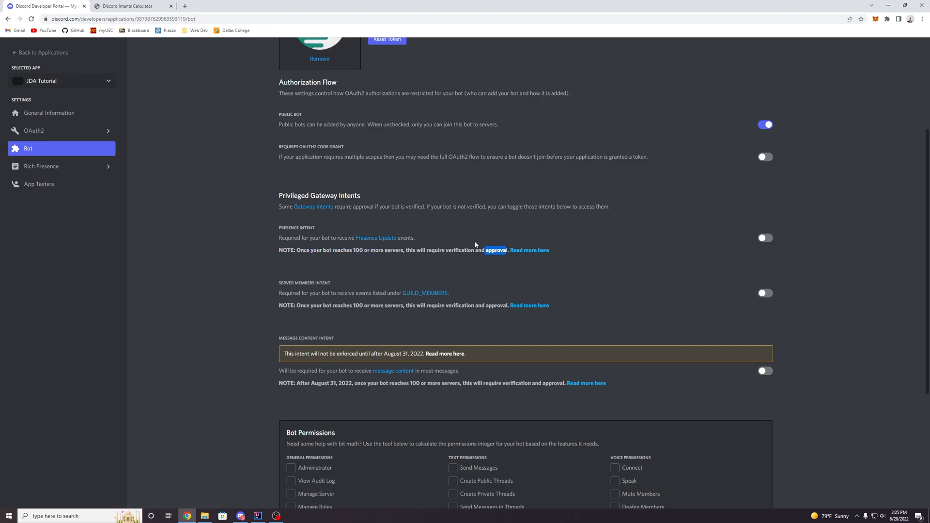
mouse_move(766, 406)
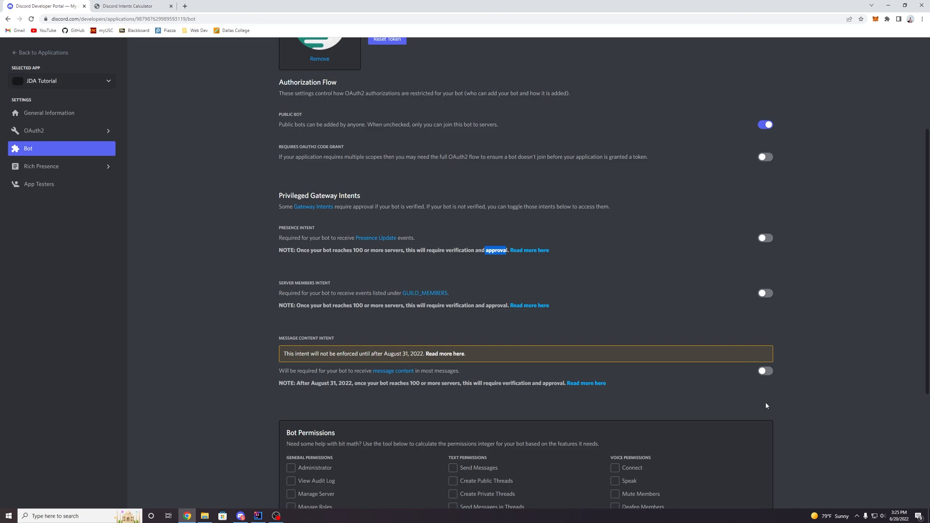
mouse_move(474, 235)
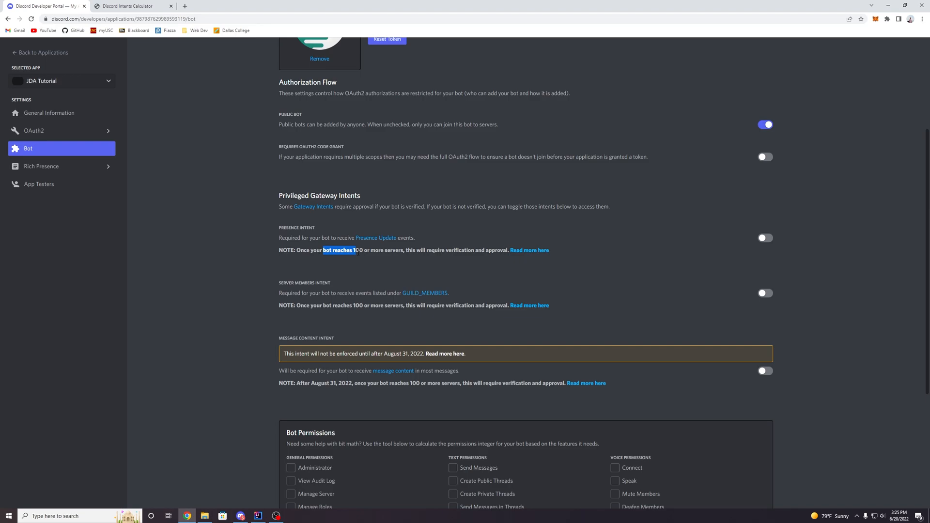
drag(353, 250, 401, 250)
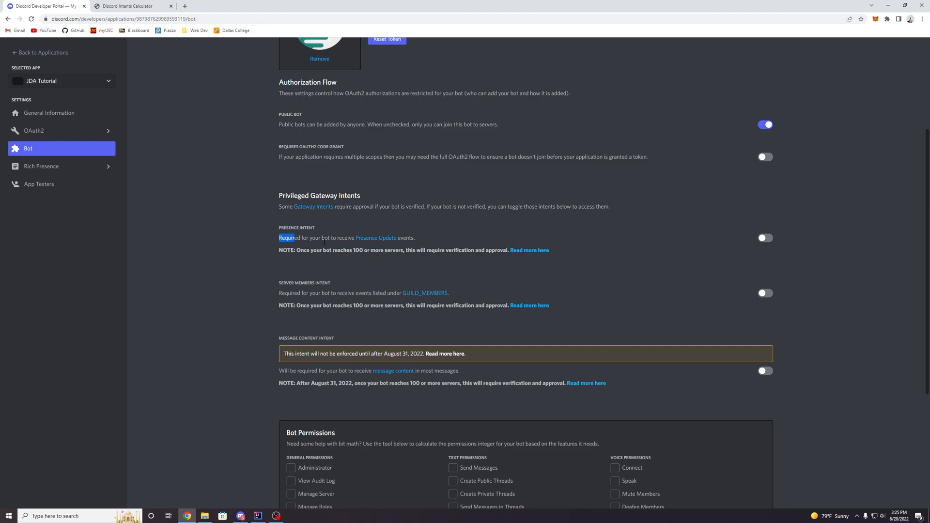
drag(279, 238, 416, 238)
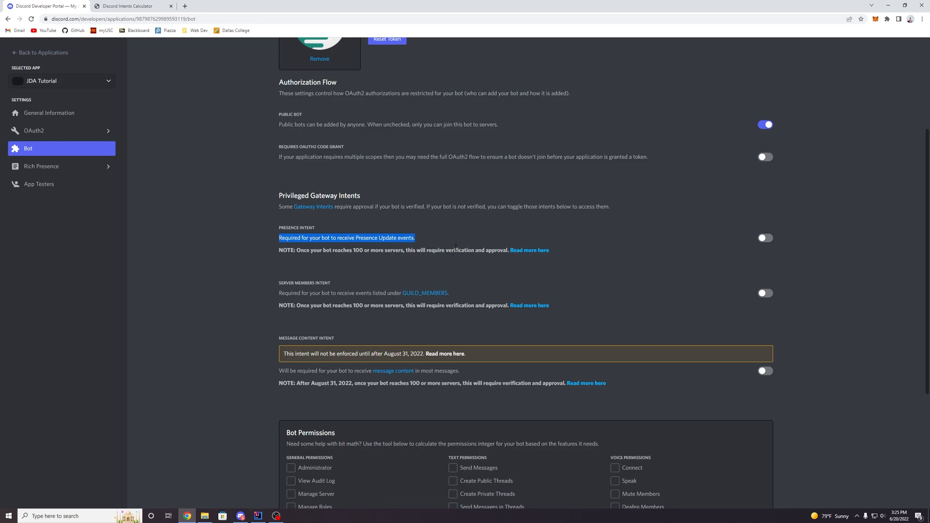
mouse_move(452, 213)
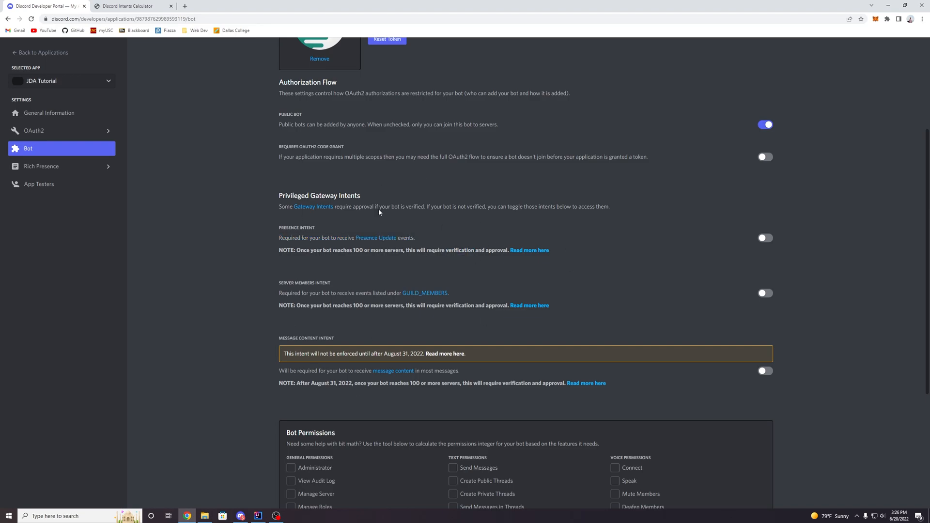
mouse_move(425, 183)
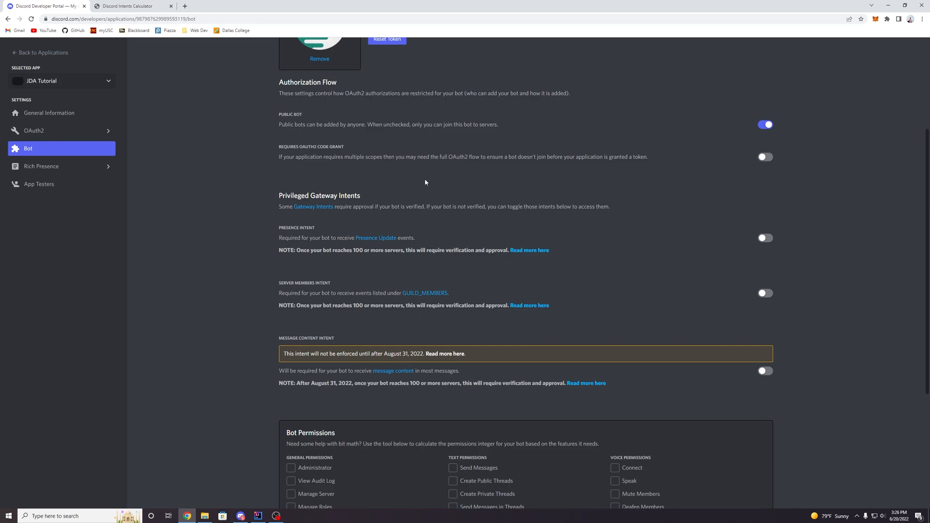
scroll(down, 3)
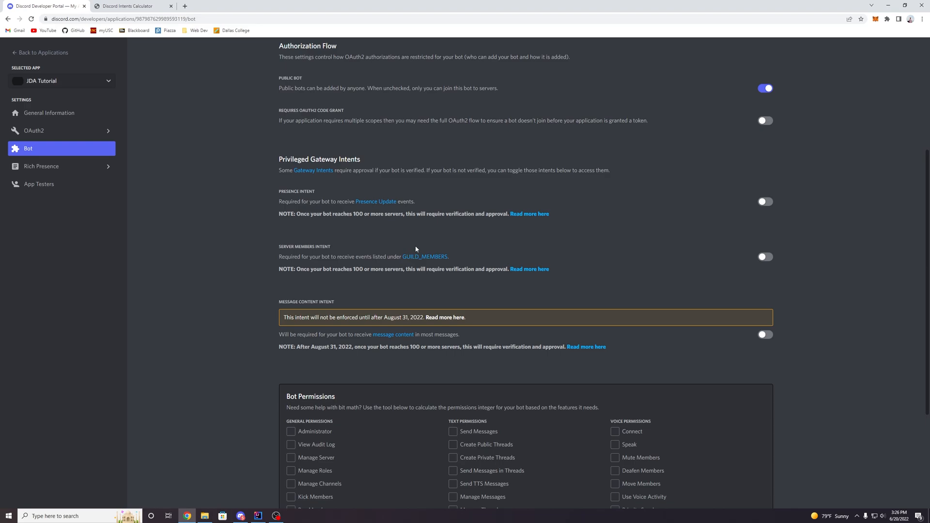
mouse_move(407, 293)
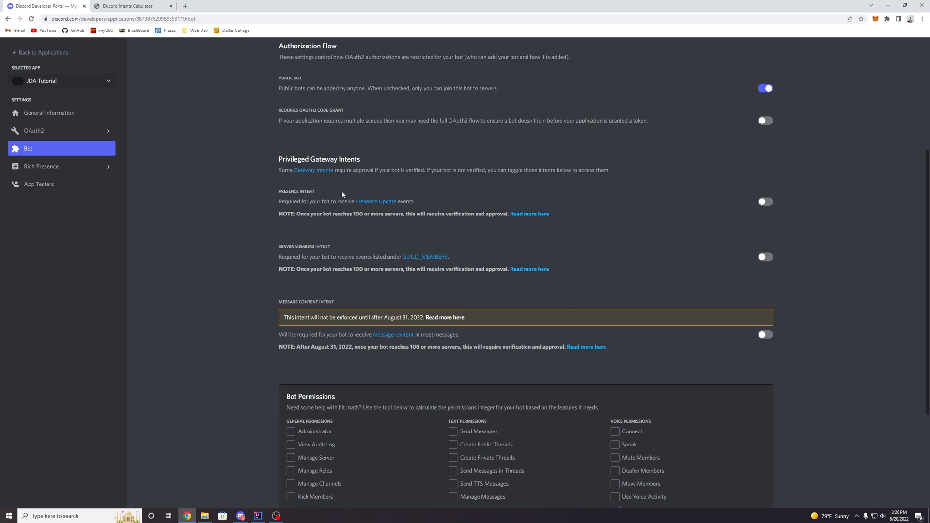
drag(279, 201, 326, 201)
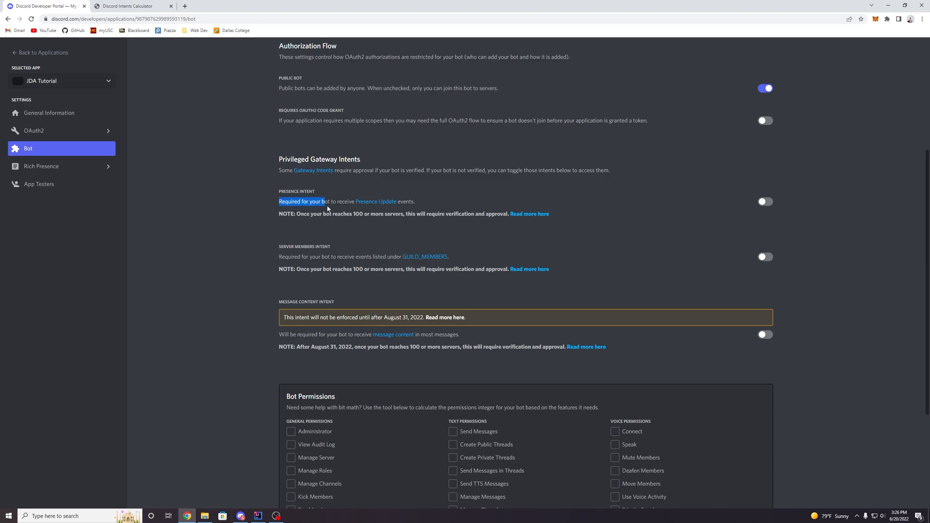
drag(326, 201, 412, 201)
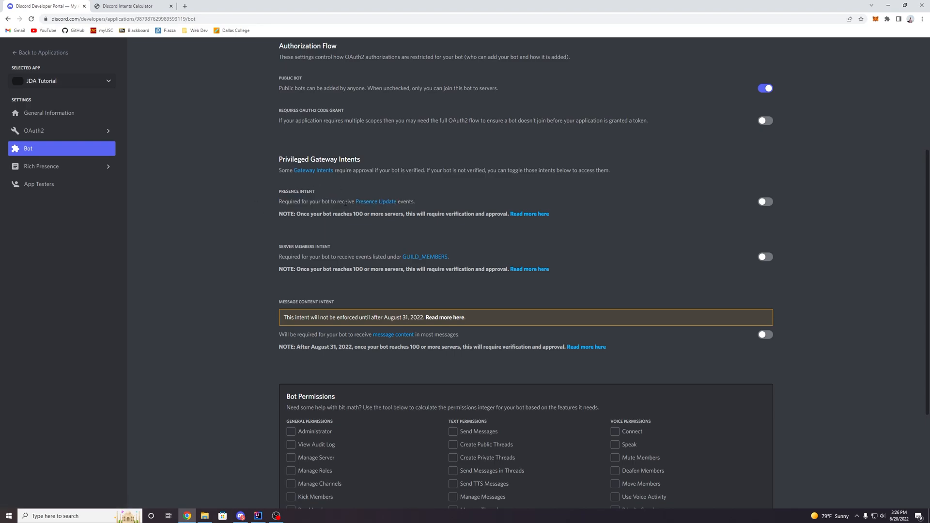
mouse_move(423, 204)
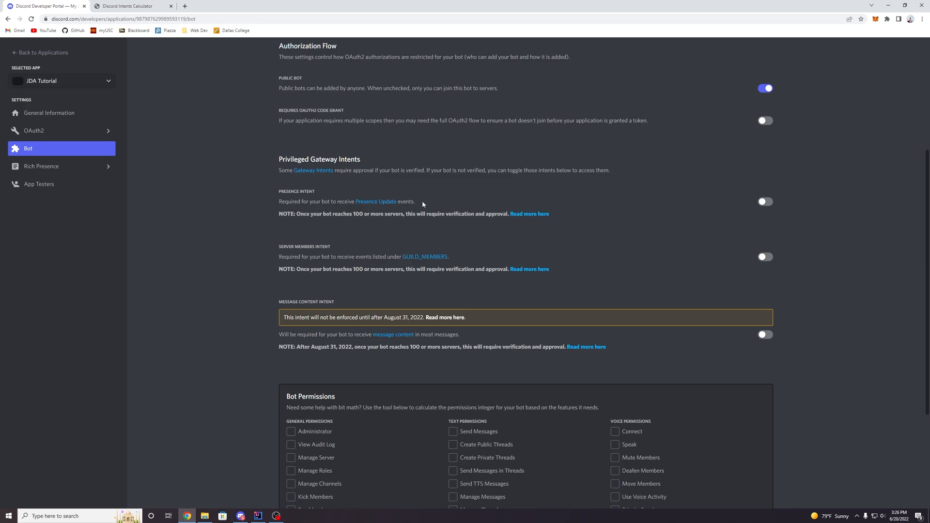
mouse_move(397, 209)
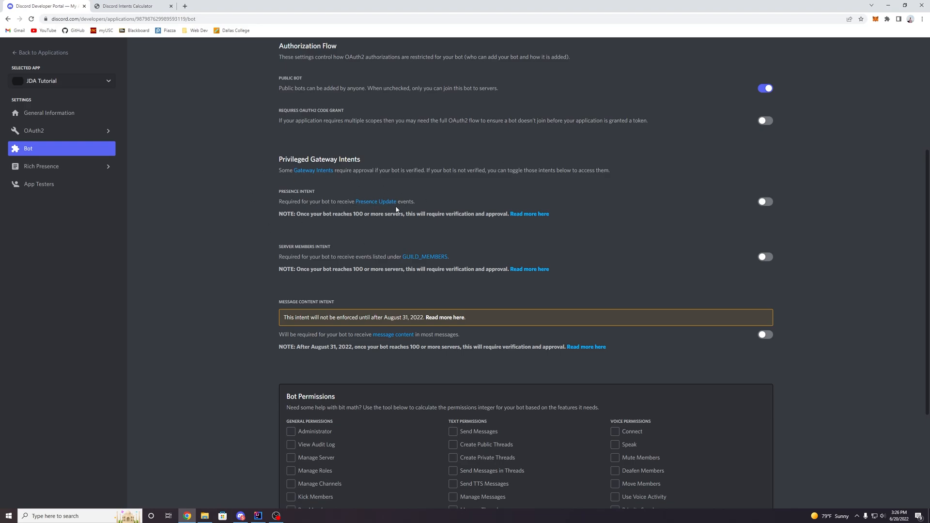
drag(317, 201, 416, 201)
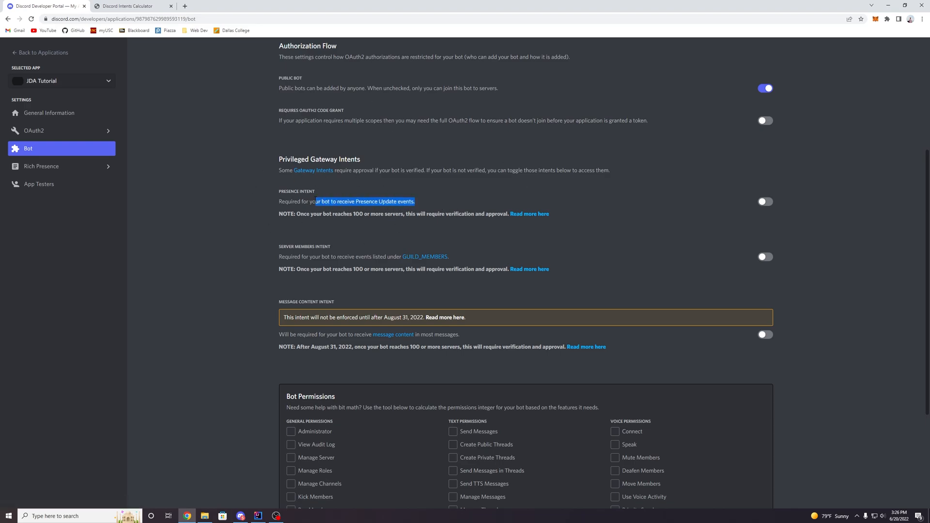
scroll(down, 3)
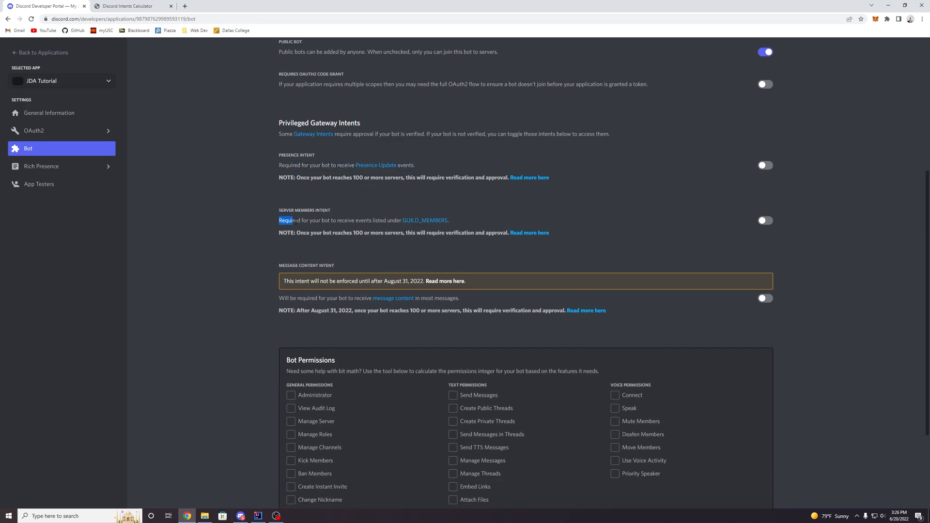
drag(279, 220, 383, 220)
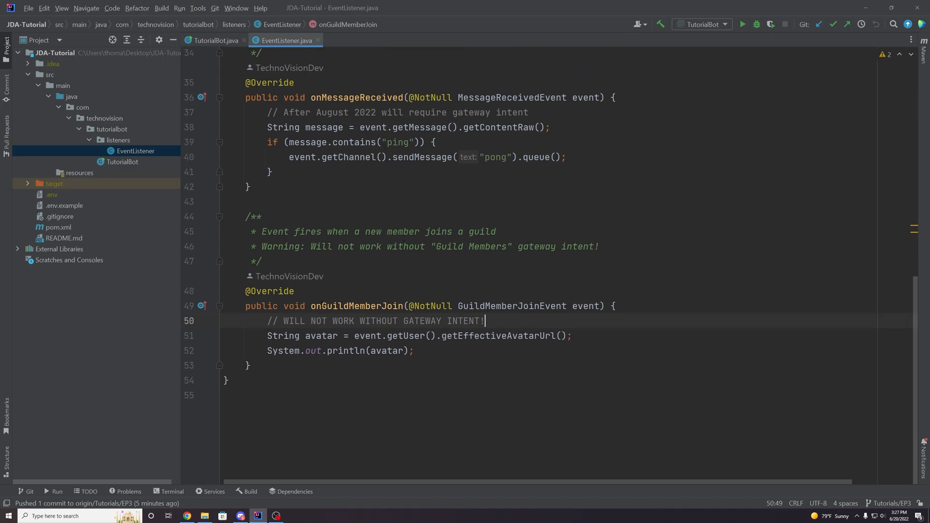
Back in IntelliJ, select the onGuildMemberJoin method name in EventListener.java.
double_click(347, 306)
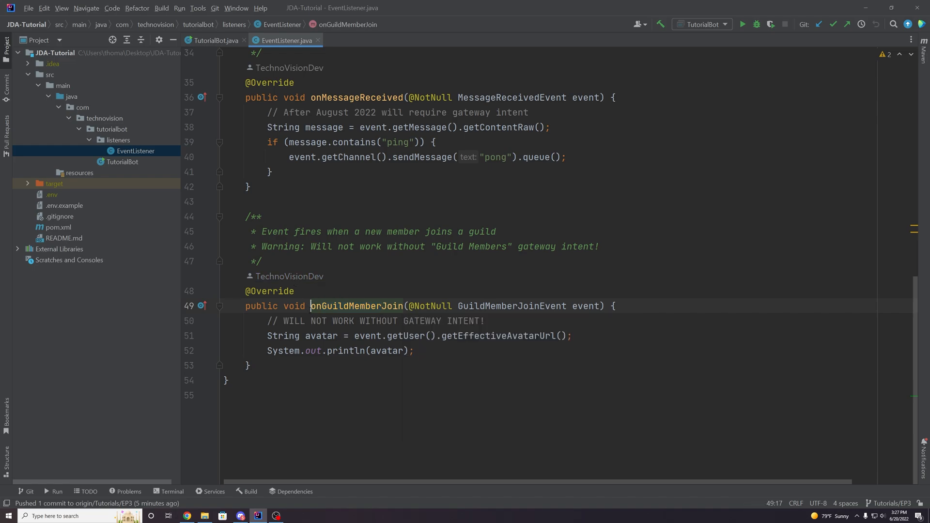
double_click(356, 307)
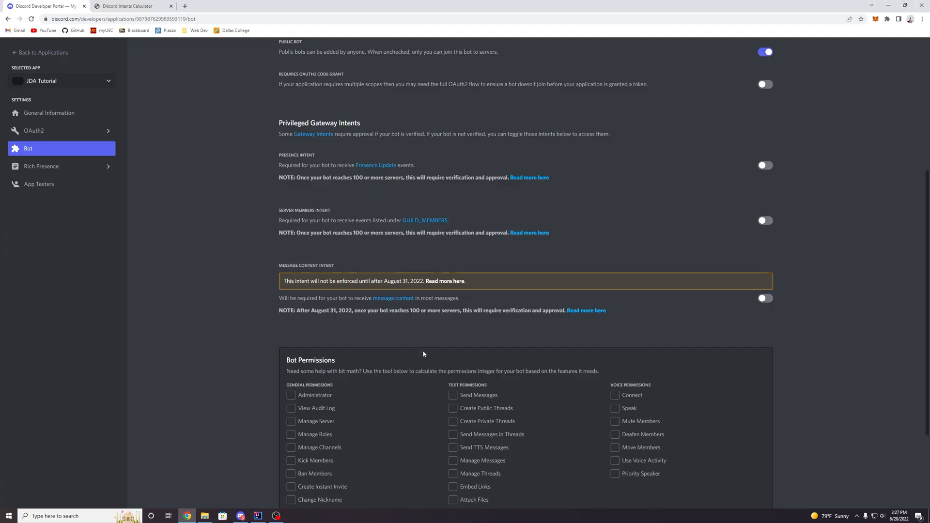
mouse_move(425, 220)
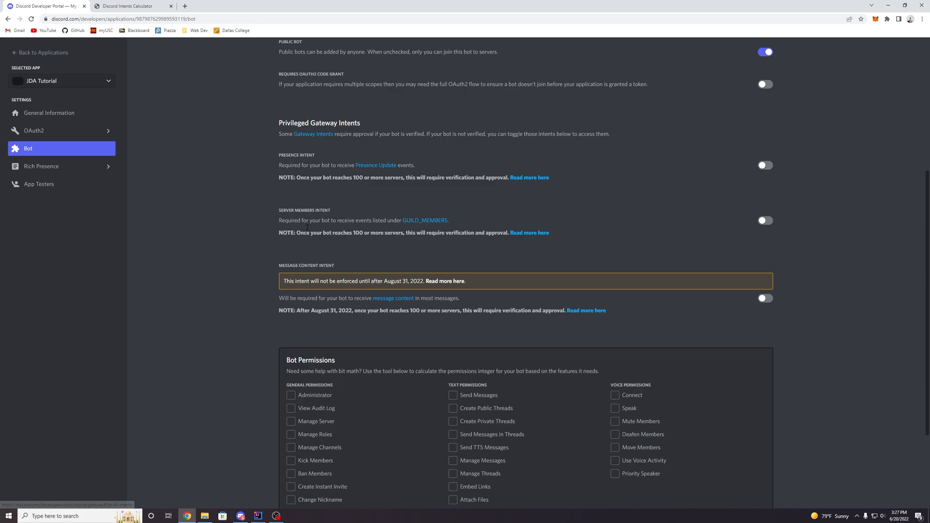
scroll(down, 3)
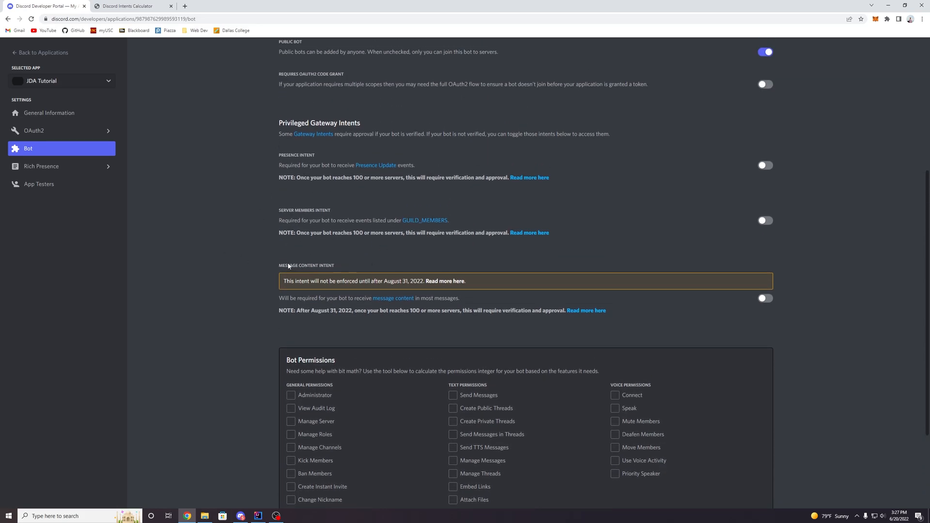
mouse_move(299, 291)
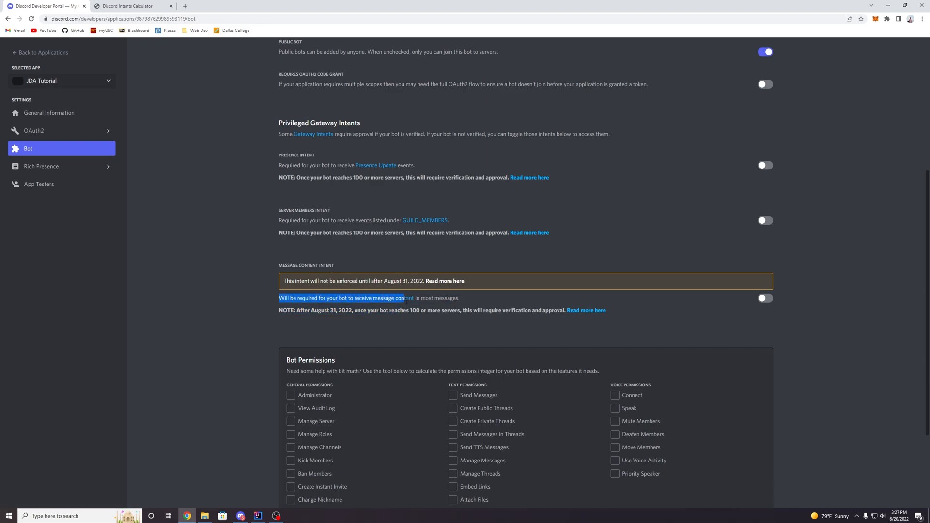
drag(402, 298, 459, 298)
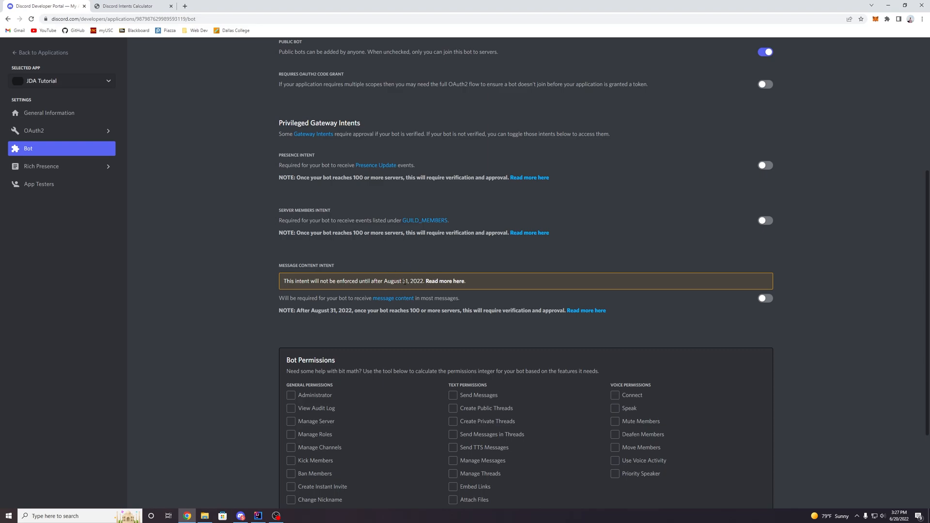
mouse_move(414, 273)
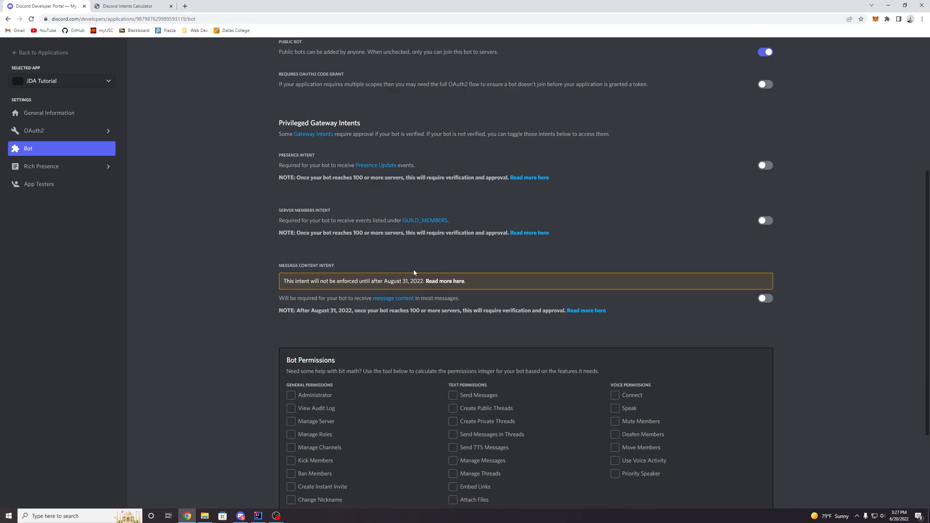
mouse_move(255, 317)
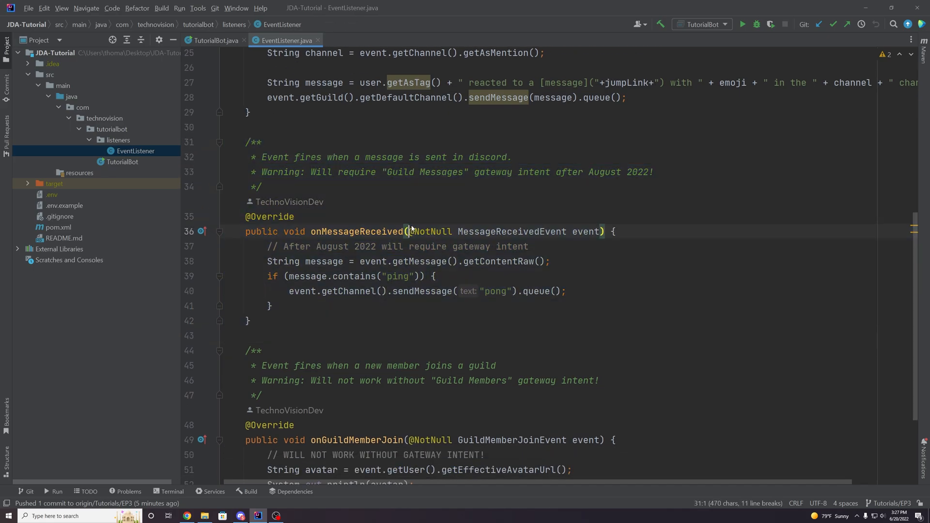
double_click(356, 231)
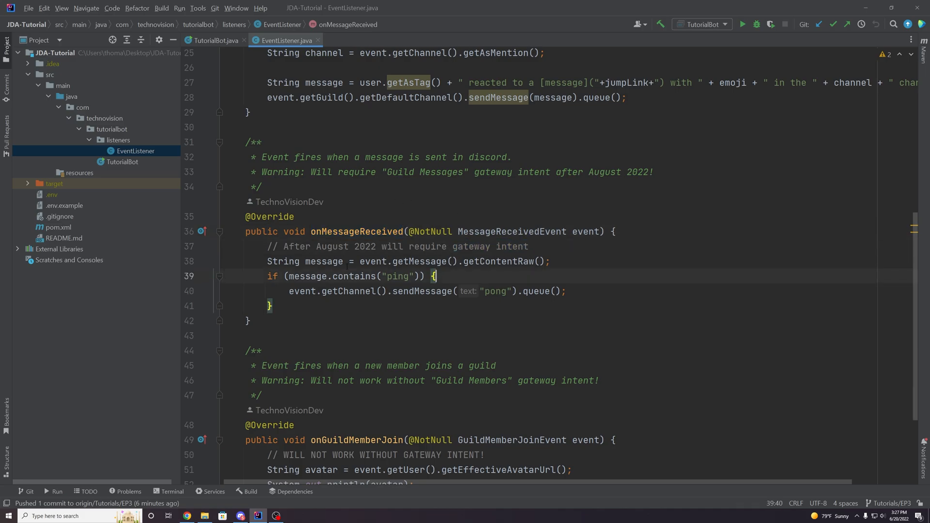
scroll(down, 3)
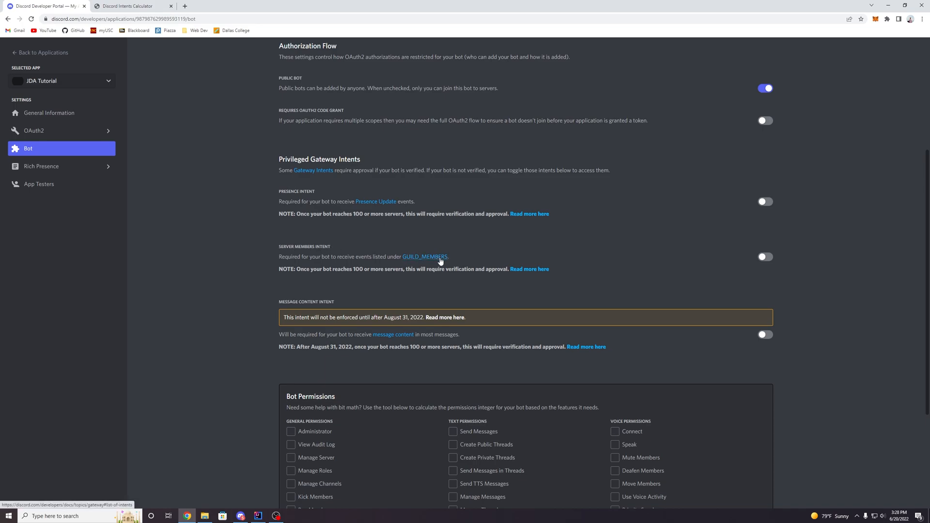
Switch on Server Members Intent and save the change.
click(765, 256)
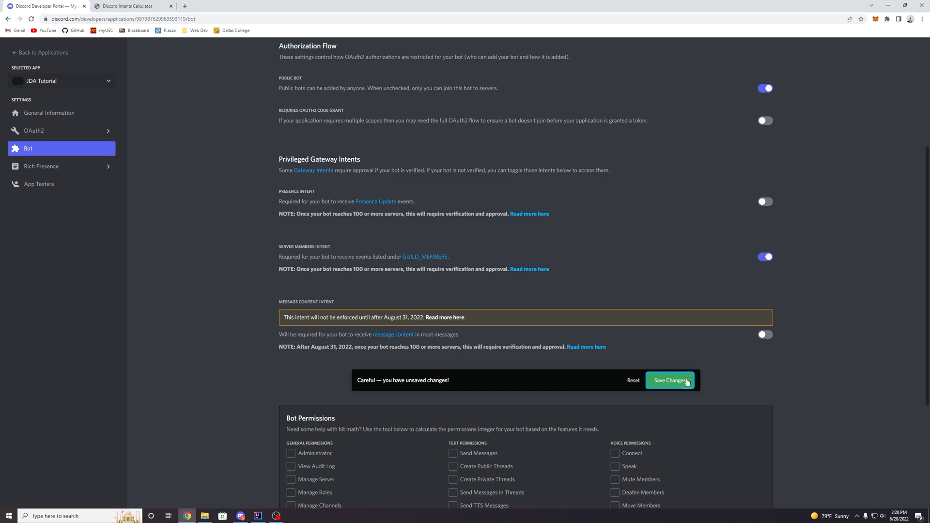
click(670, 381)
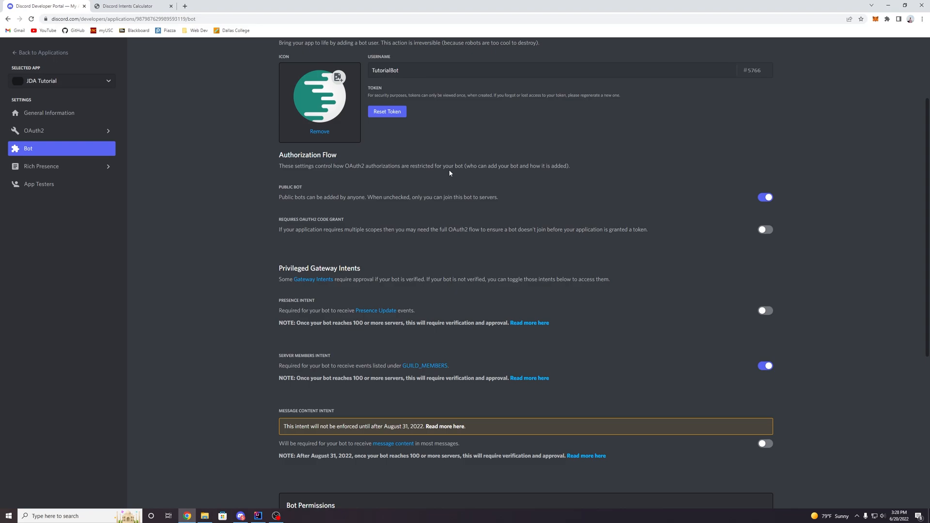
mouse_move(770, 279)
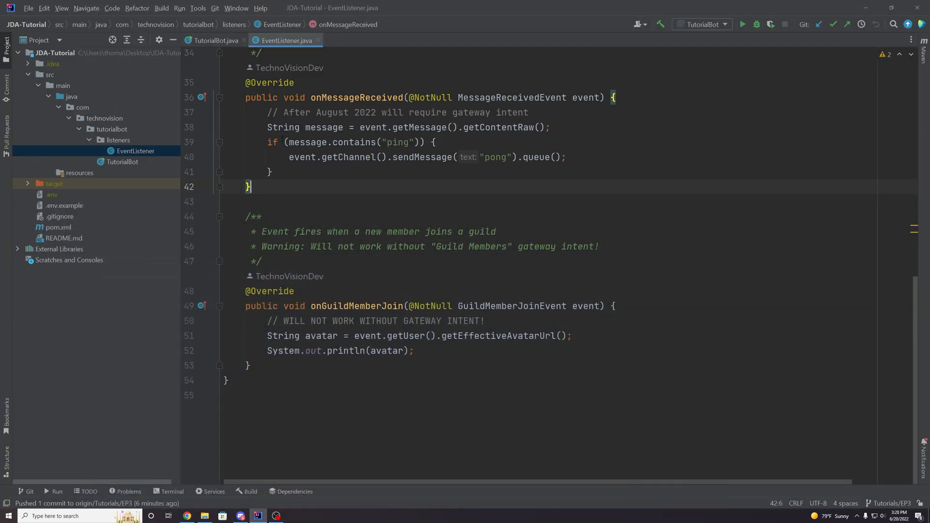
In TutorialBot.java, start a builder.enableIntents call before build().
click(215, 41)
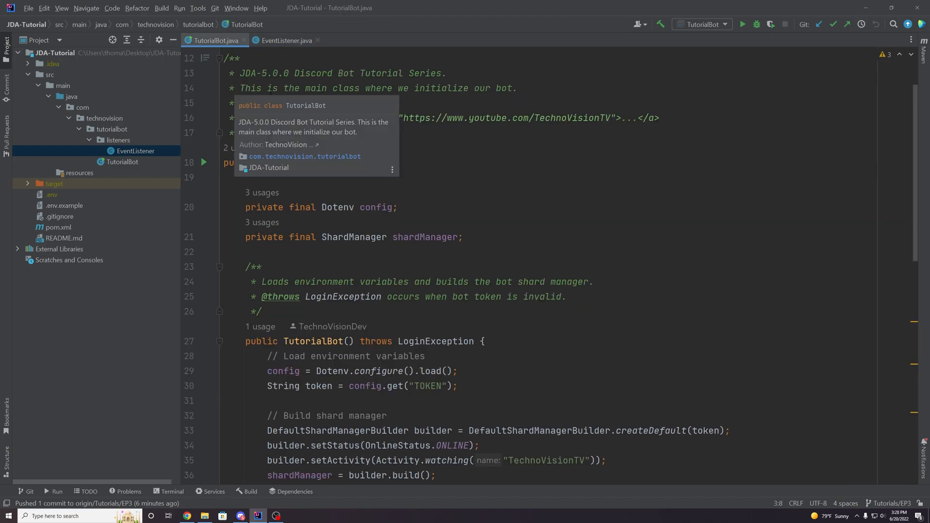
scroll(down, 3)
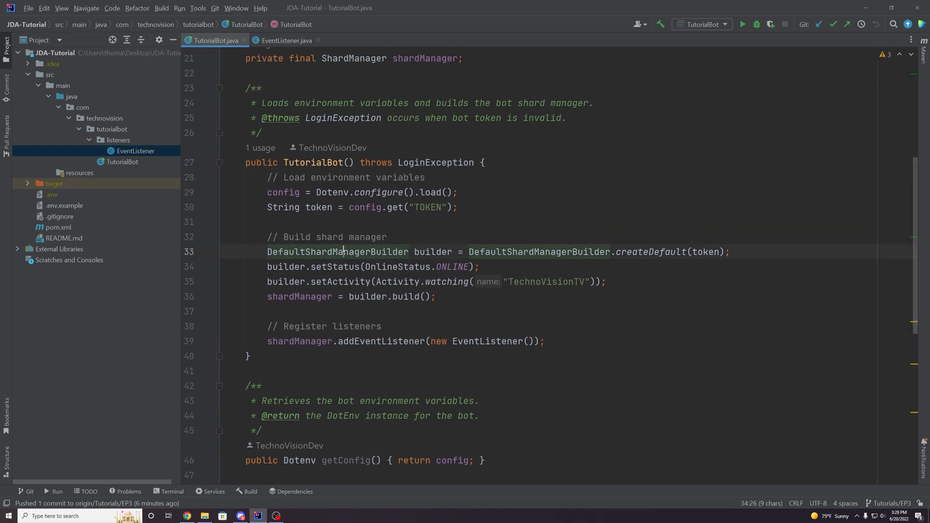
double_click(337, 252)
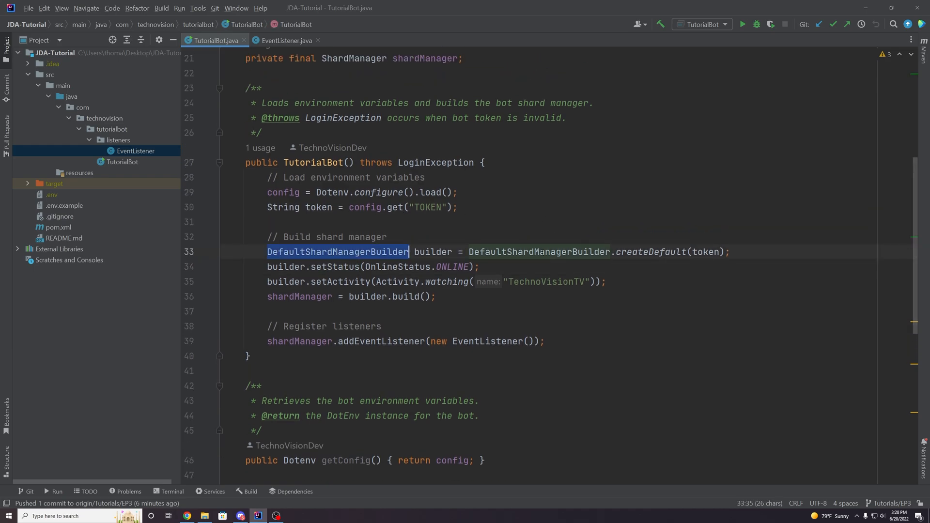
text(builder.)
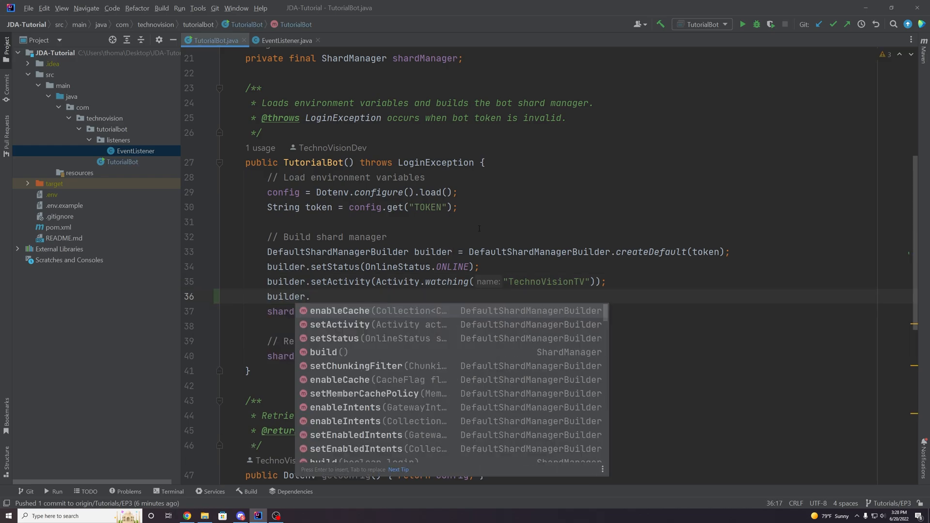
text(enableInte)
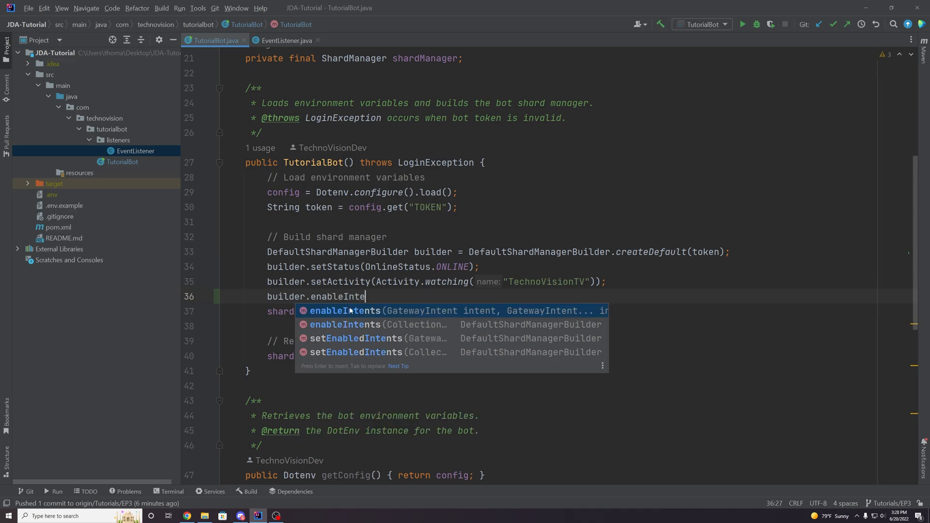
key(Enter)
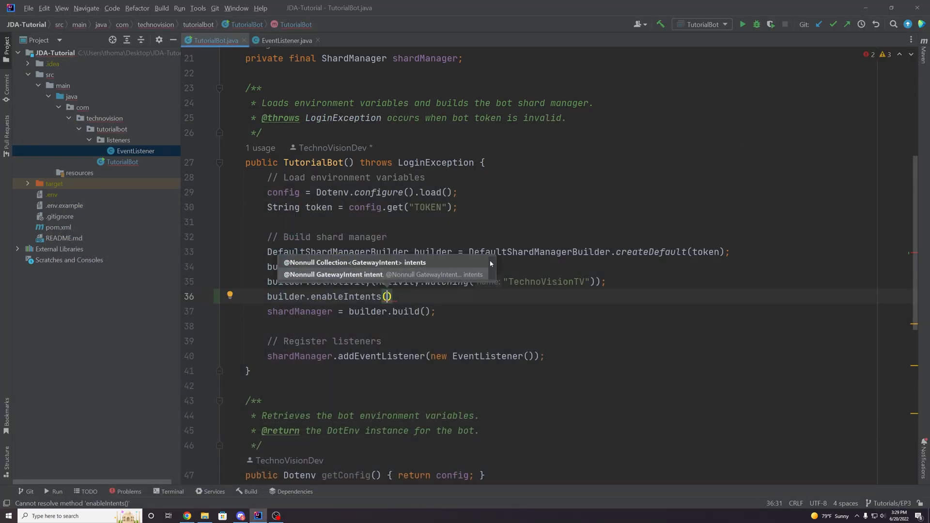
Pass GatewayIntent.GUILD_MEMBERS to enableIntents and end the statement with a semicolon.
text(gatew)
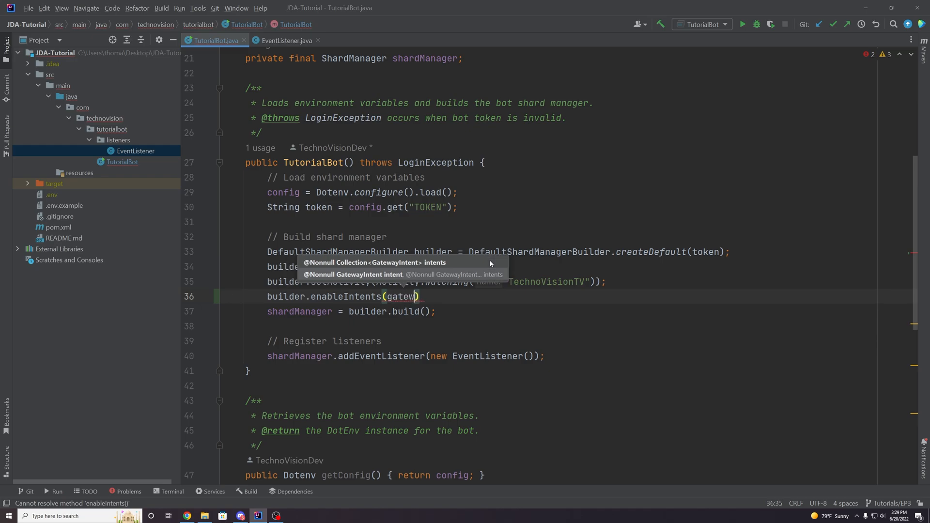
text(GateWayIntent.)
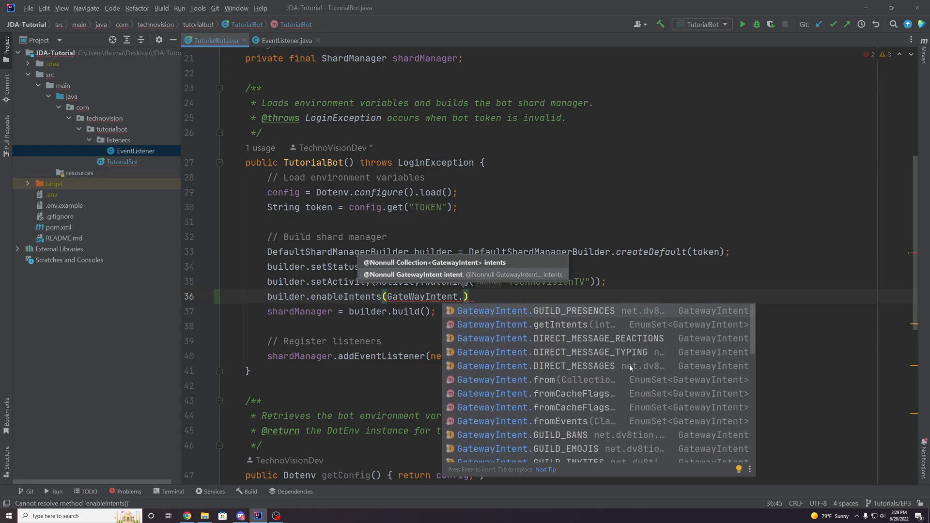
text(GUILD_MEM)
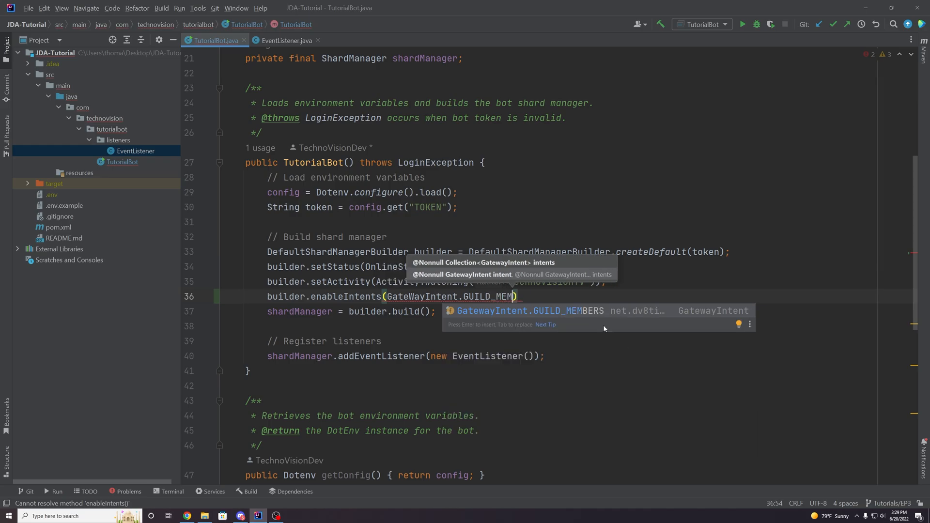
key(Tab)
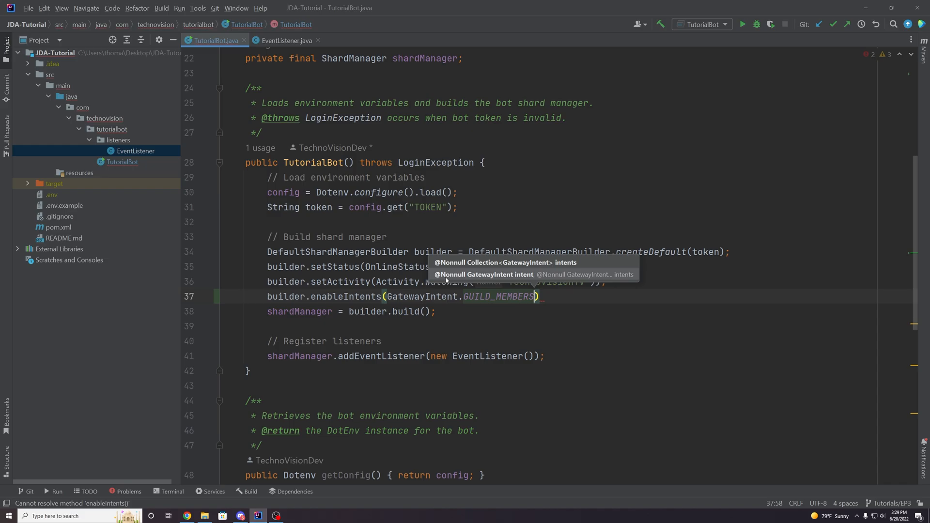
double_click(515, 297)
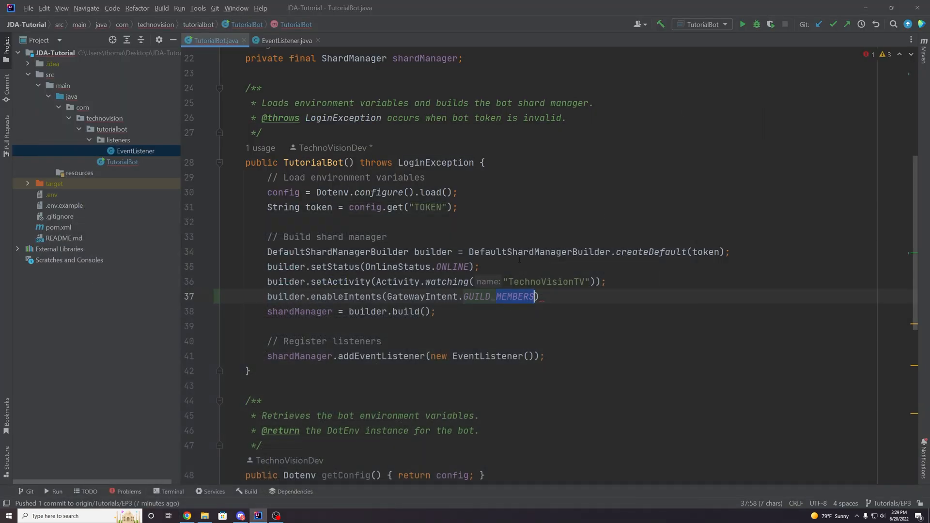
text(;)
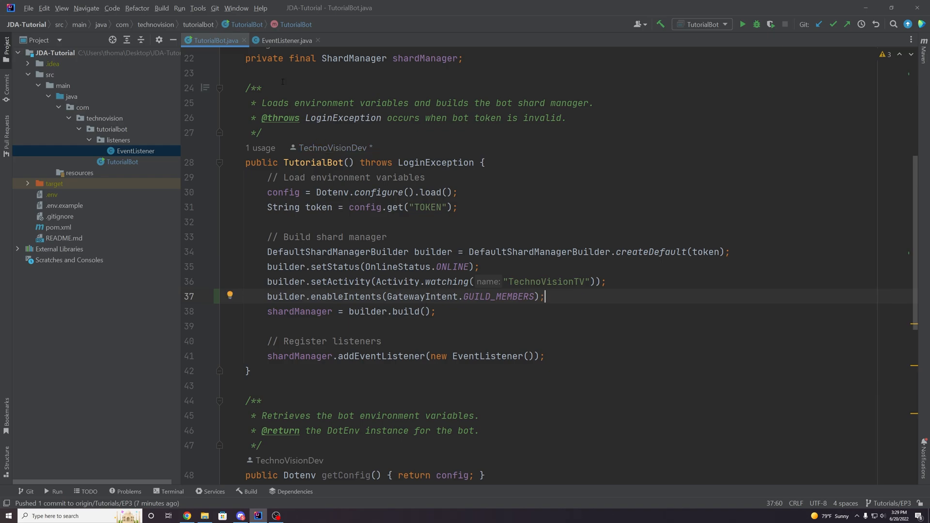
click(285, 41)
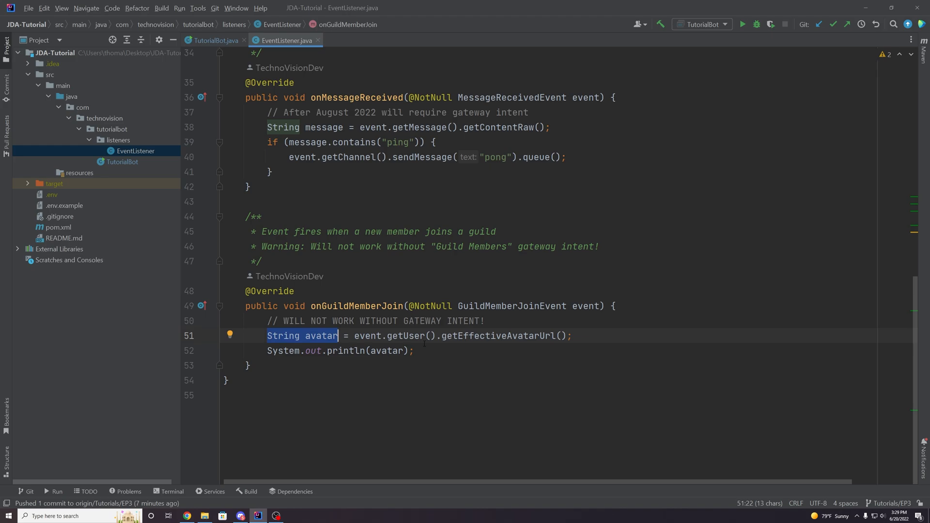
mouse_move(76, 470)
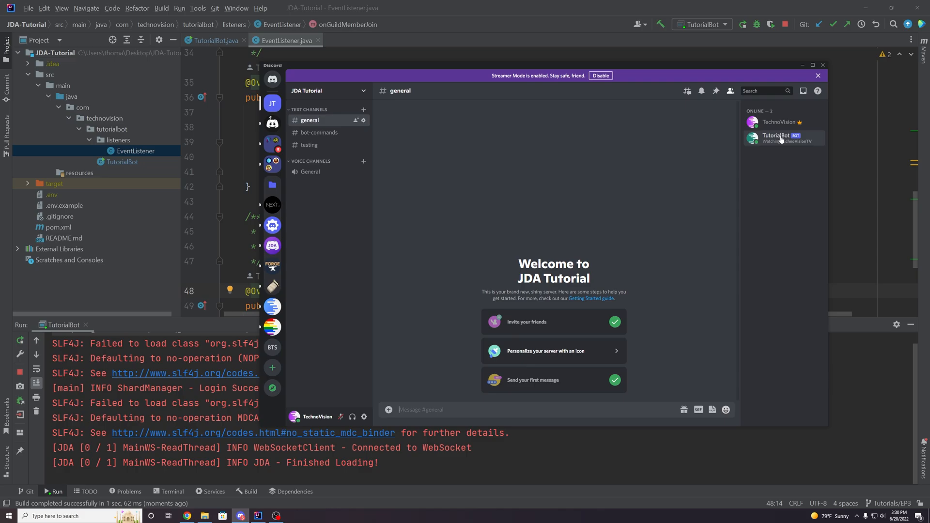
mouse_move(663, 219)
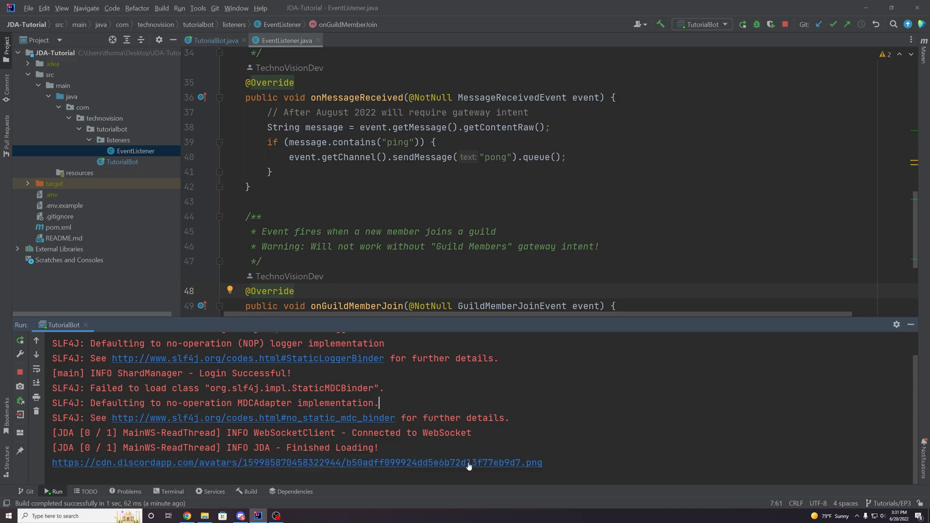
Check the joining member's avatar URL in the Run console, then hide the panel.
click(296, 462)
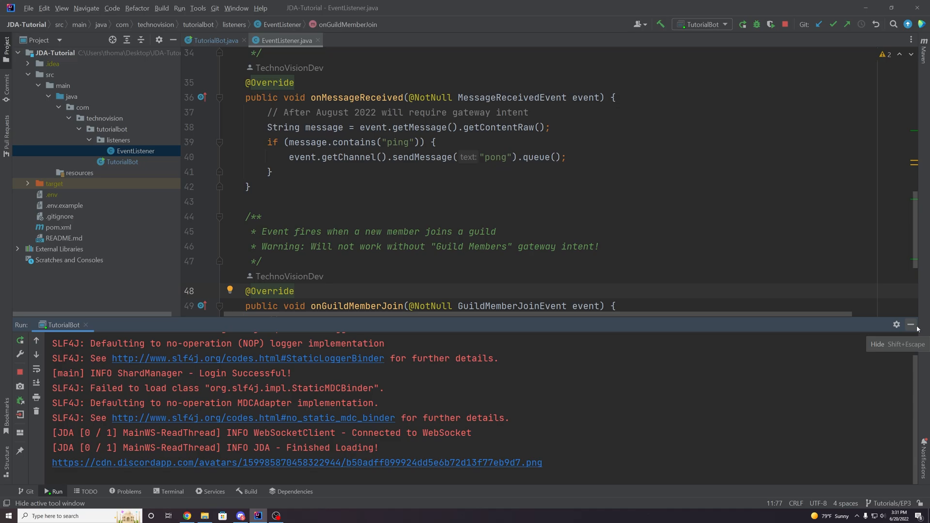
scroll(down, 3)
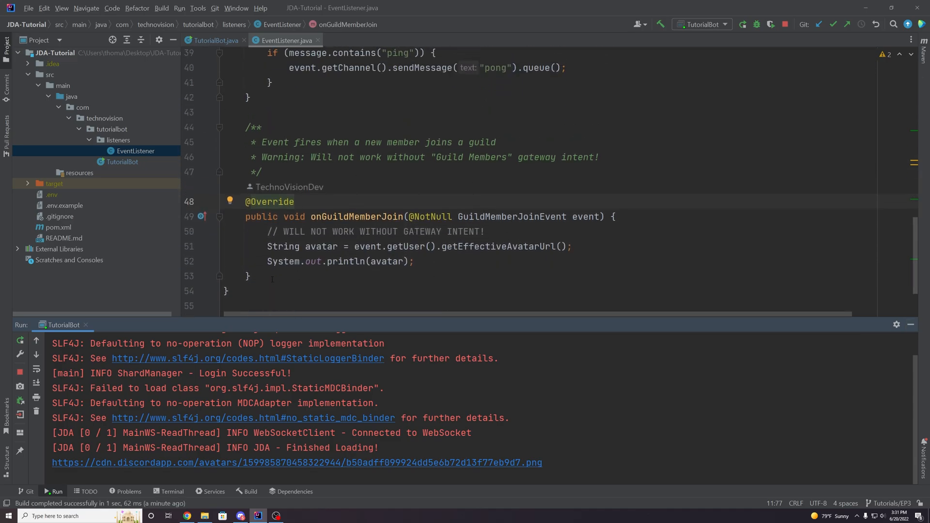
click(295, 202)
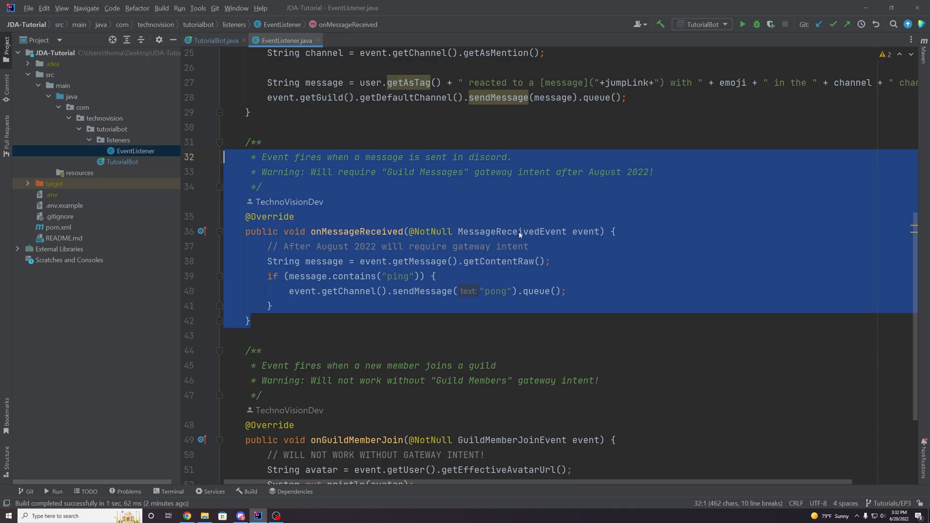
Turn on Message Content Intent on the JDA Tutorial Bot page and save.
double_click(333, 246)
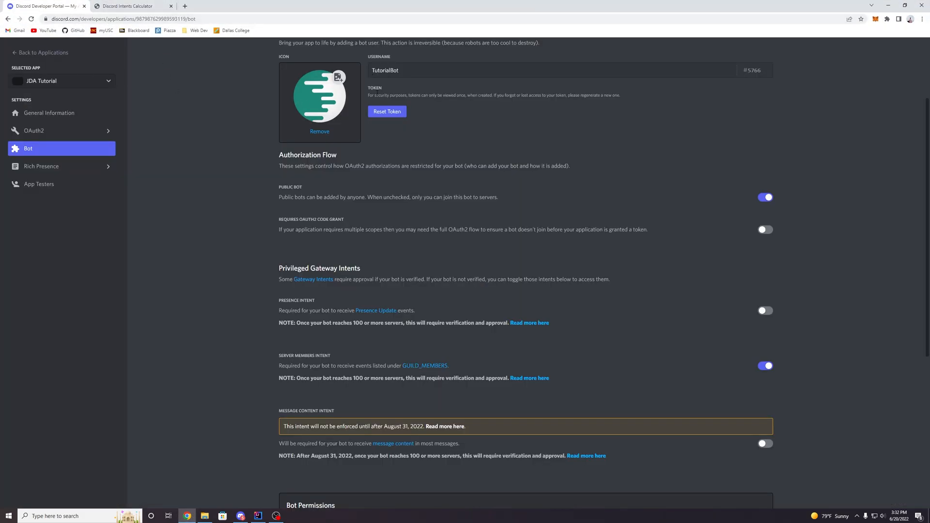
scroll(down, 3)
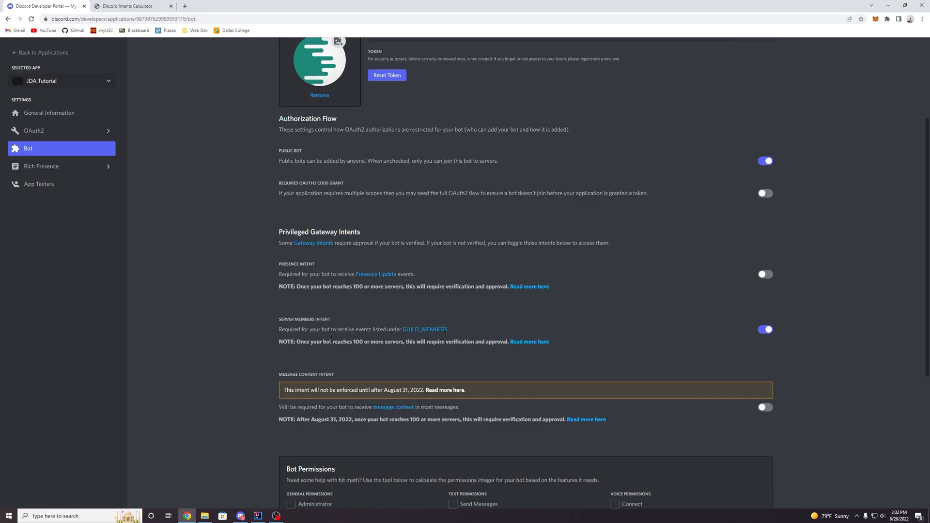
scroll(down, 3)
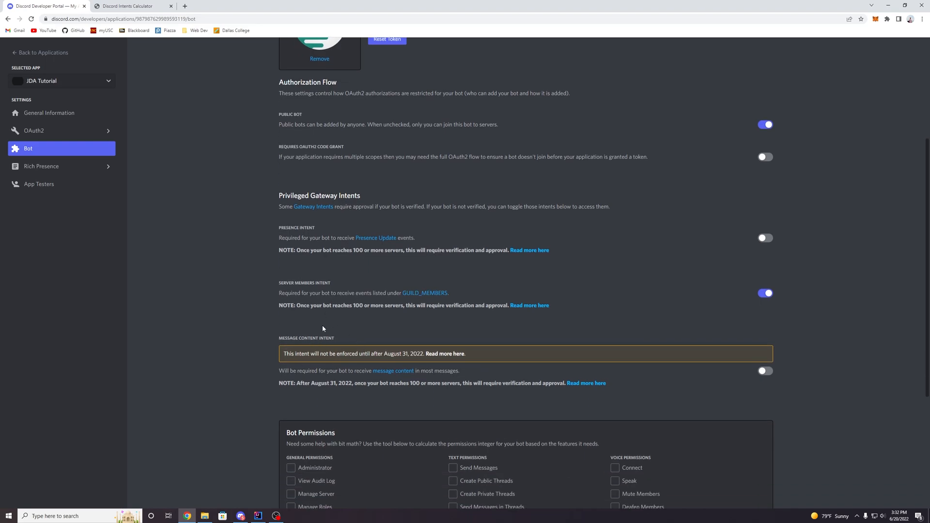
click(765, 371)
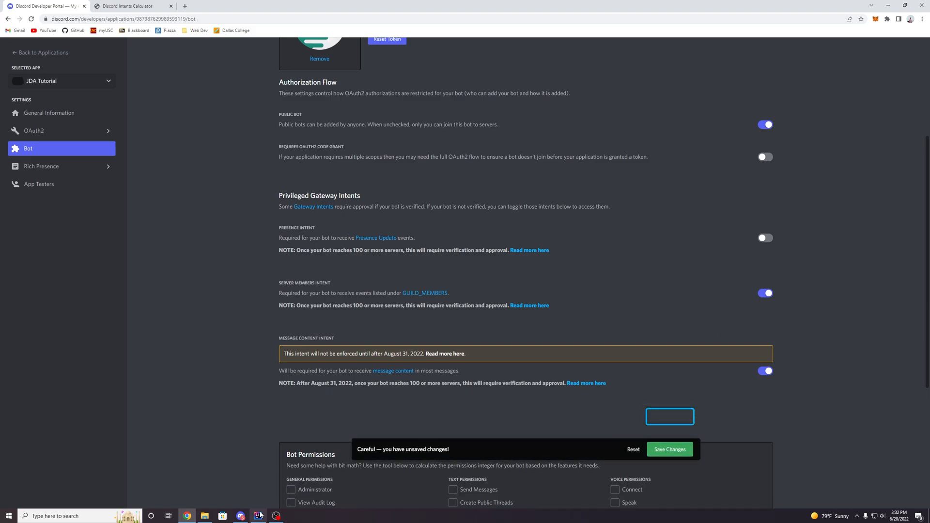
click(257, 516)
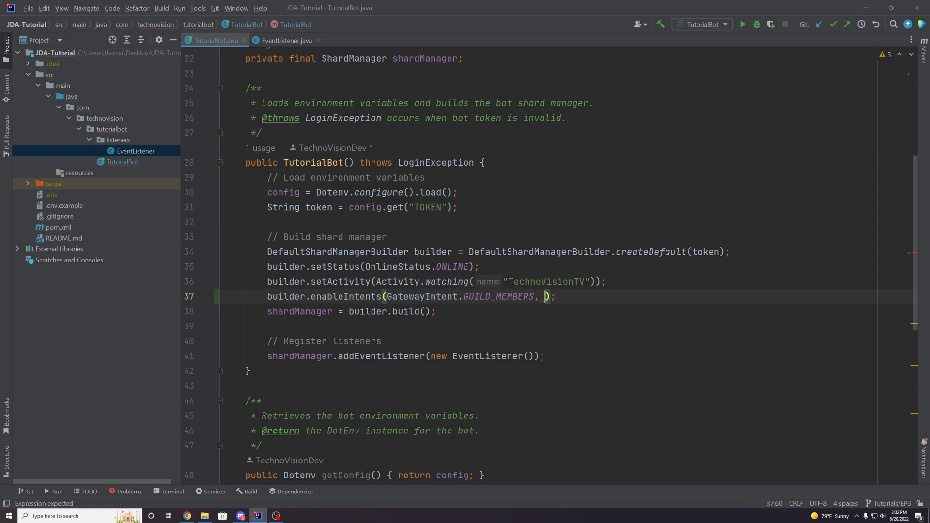
Add GatewayIntent.GUILD_MESSAGES to enableIntents, then add a blank line in EventListener.java.
text(GatewayIntent.)
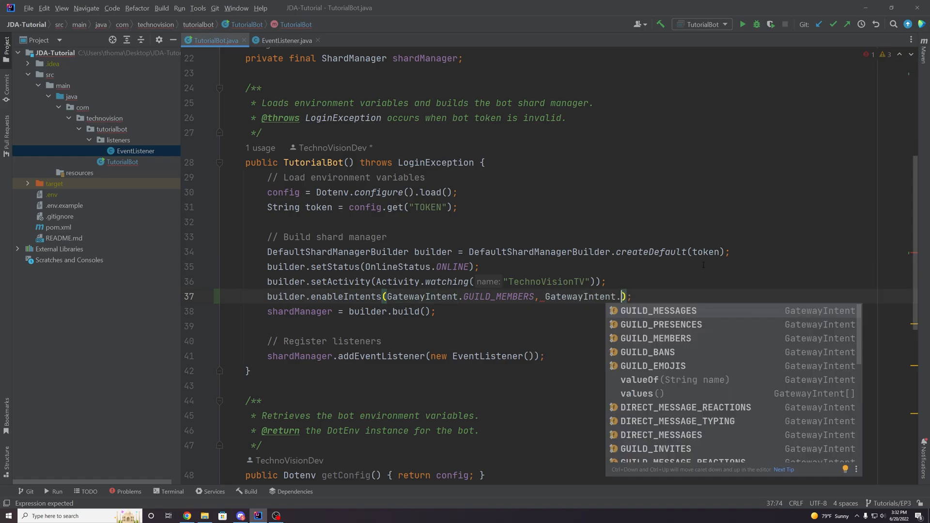
text(MESSA)
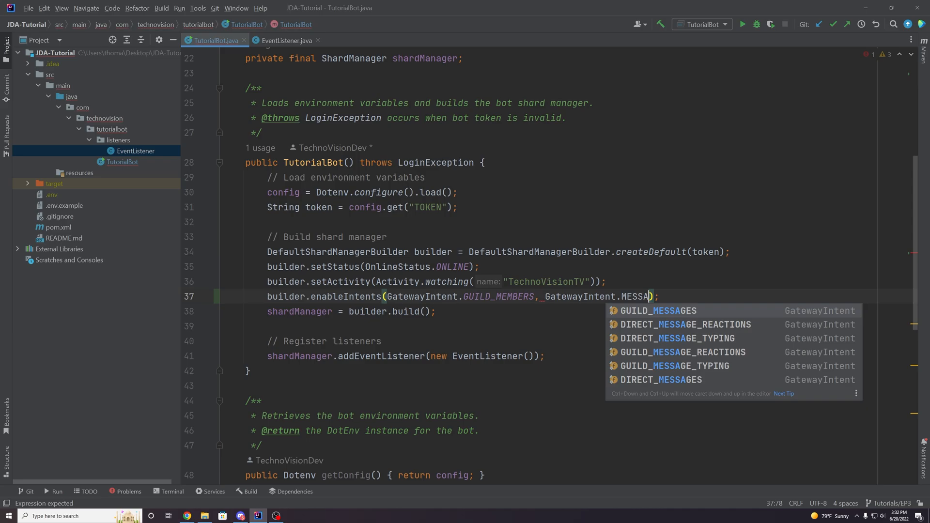
mouse_move(658, 312)
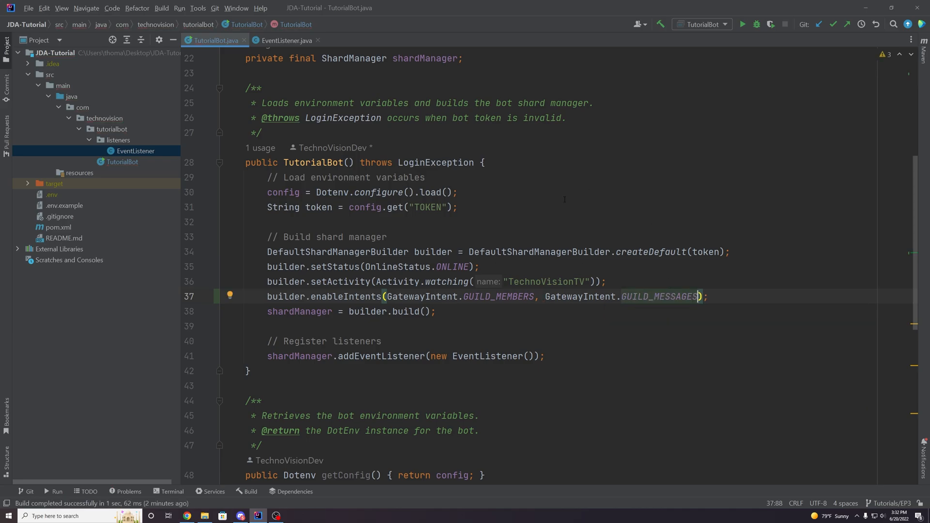
double_click(659, 297)
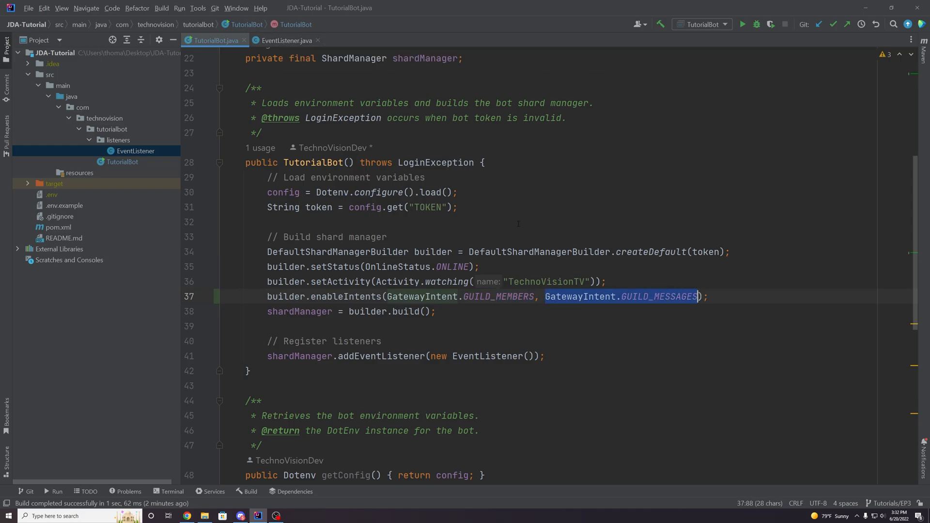
mouse_move(285, 40)
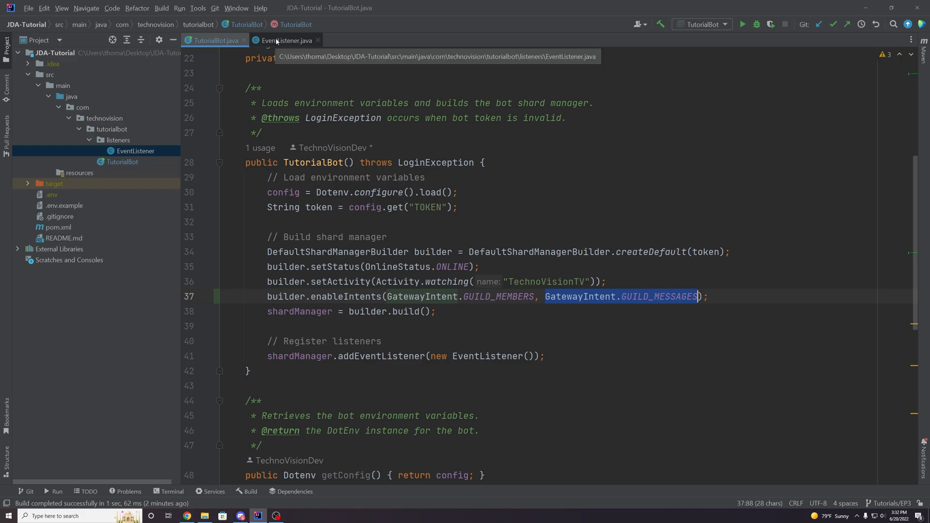
click(287, 40)
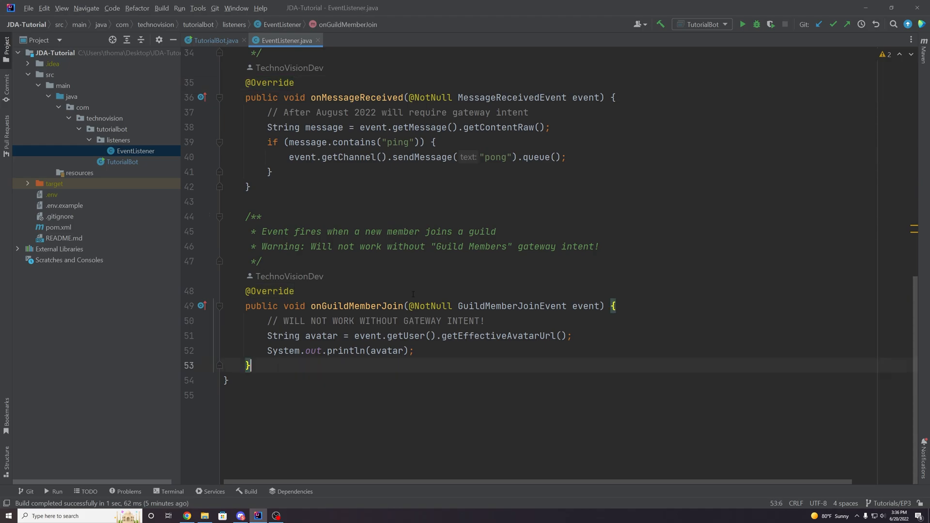
key(enter)
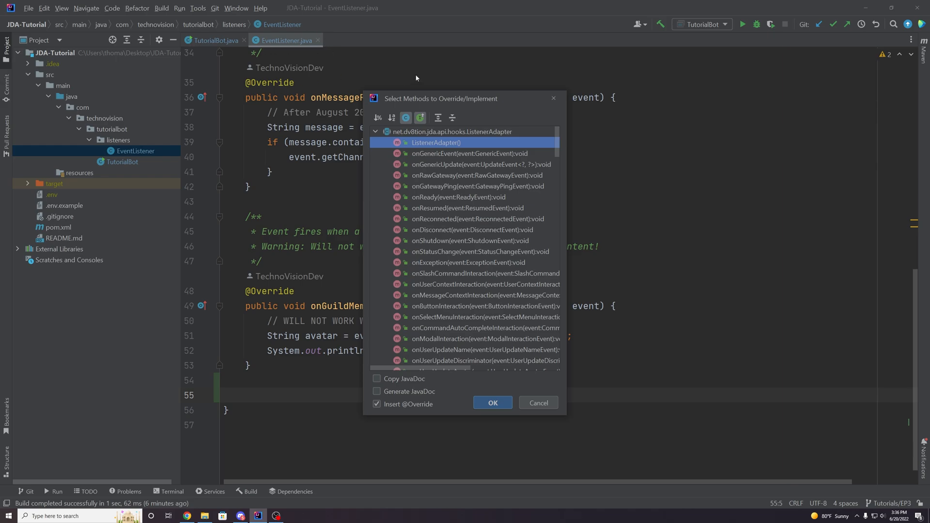
mouse_move(481, 185)
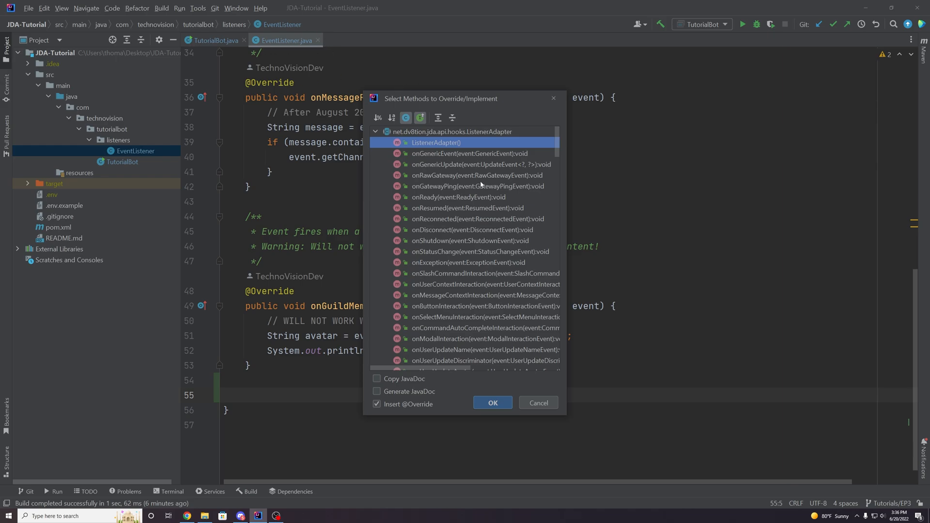
Insert the onUserUpdateOnlineStatus override stub from the override chooser.
text(onUserUpdateOnl)
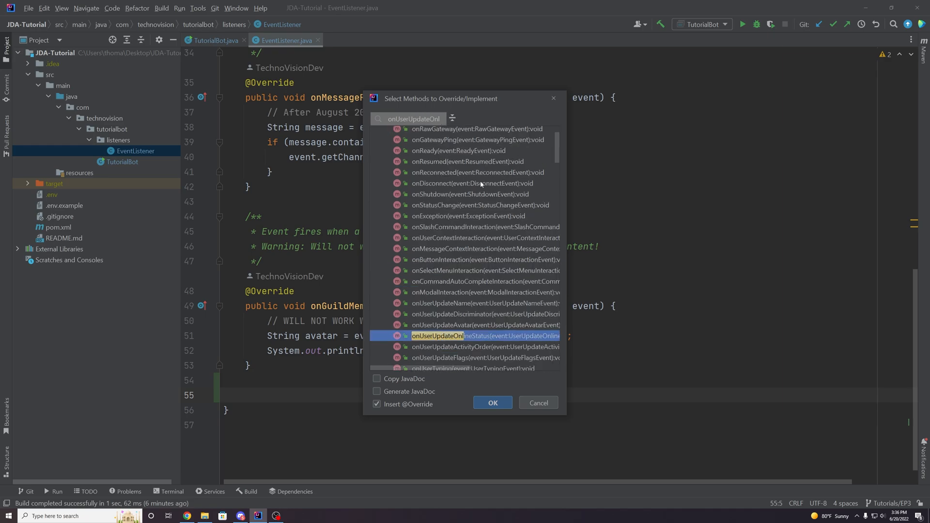
click(491, 403)
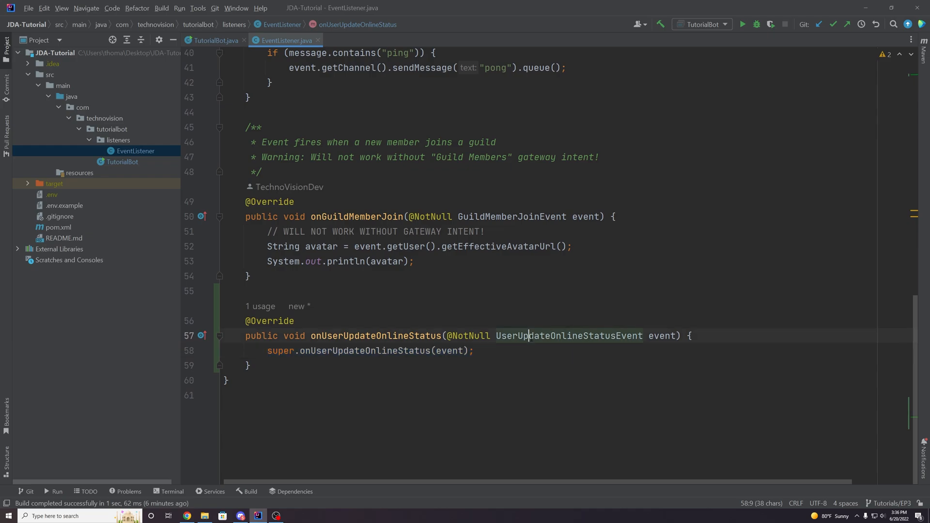
double_click(567, 335)
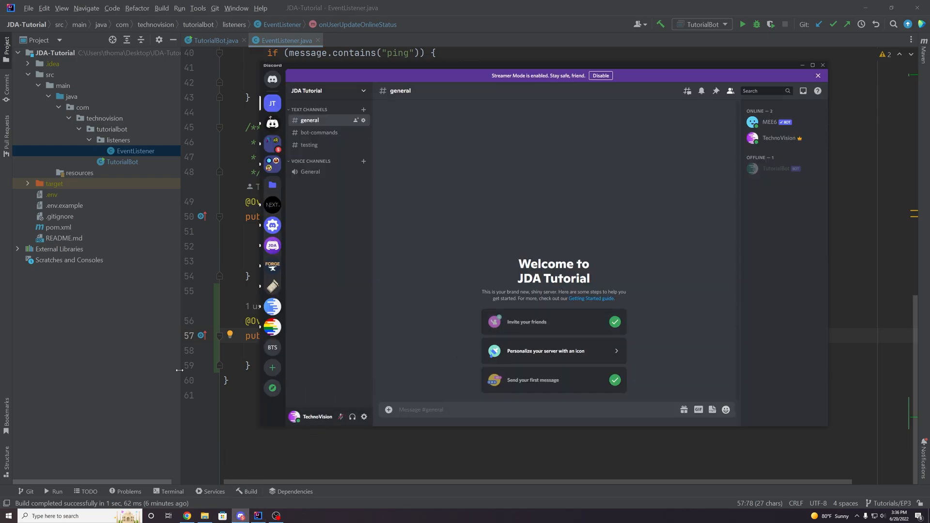
click(294, 417)
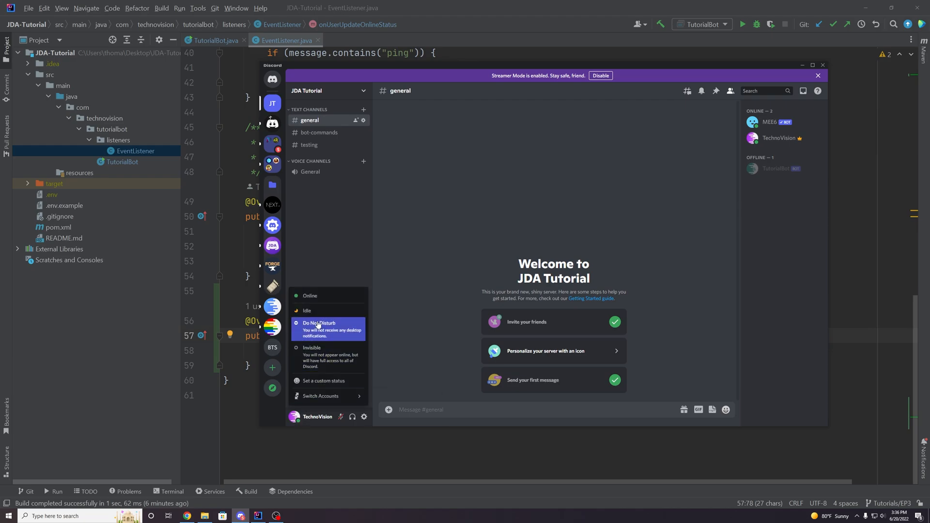
mouse_move(320, 396)
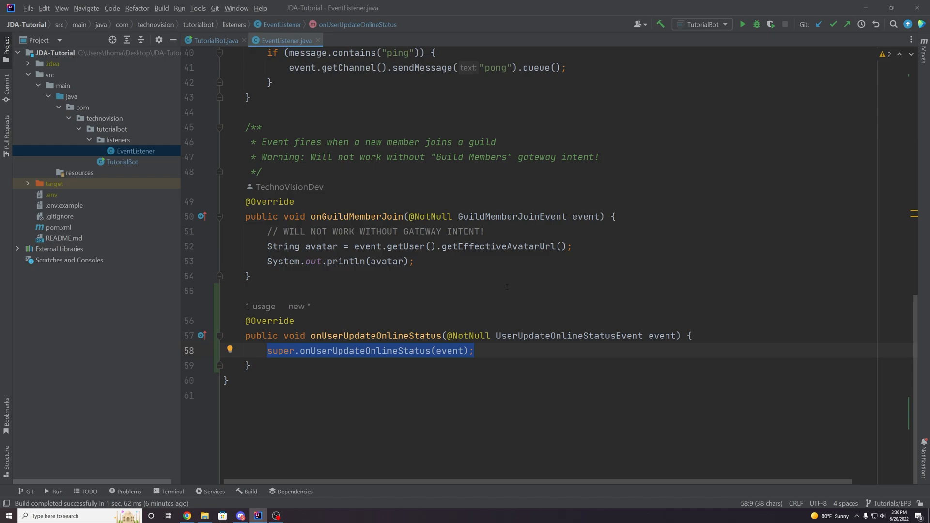
Replace the super call with a User user variable taken from the event.
key(Delete)
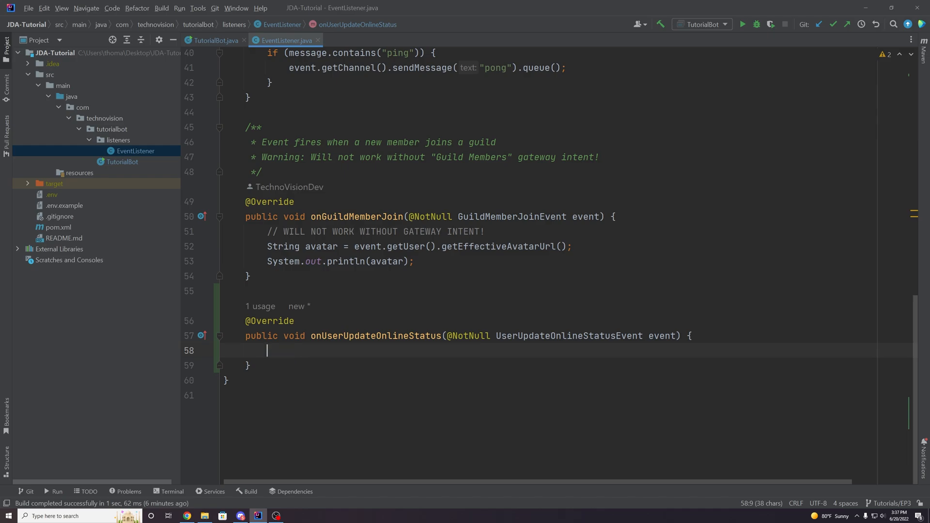
text(User)
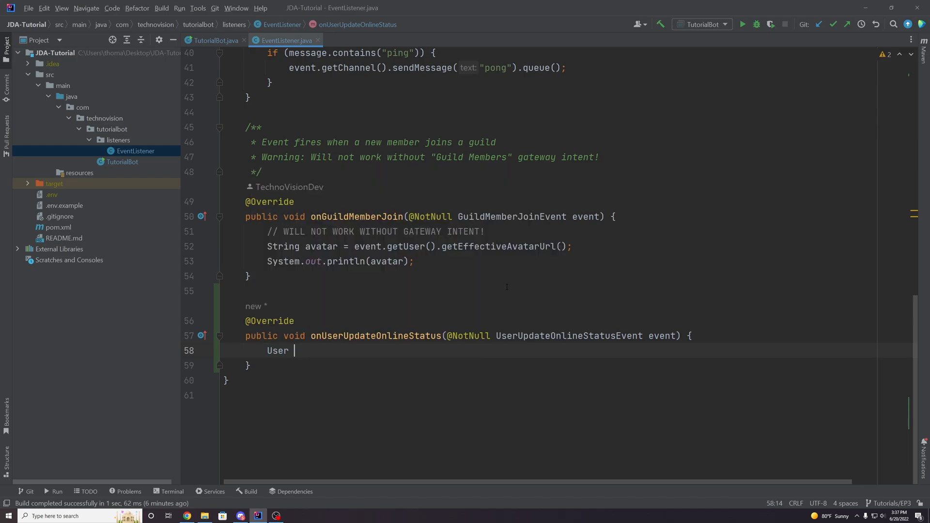
text(user = event.getUser();)
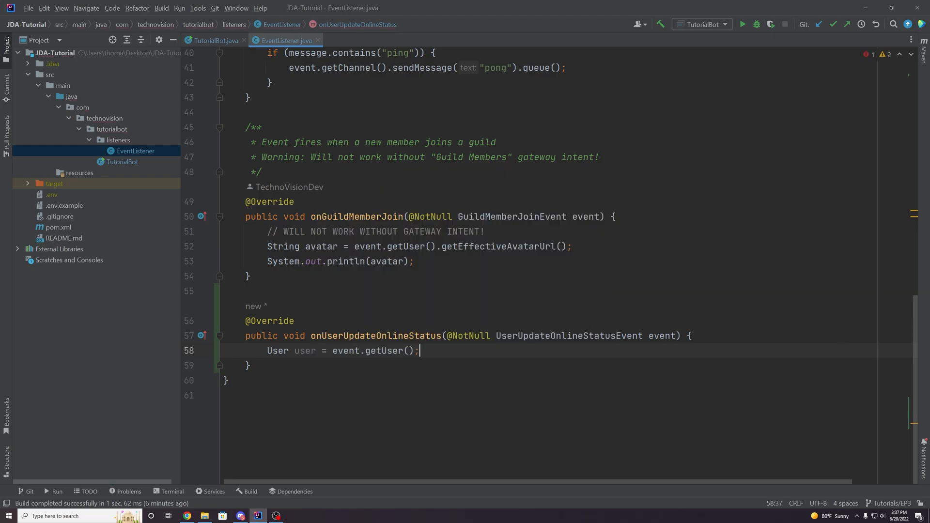
double_click(304, 350)
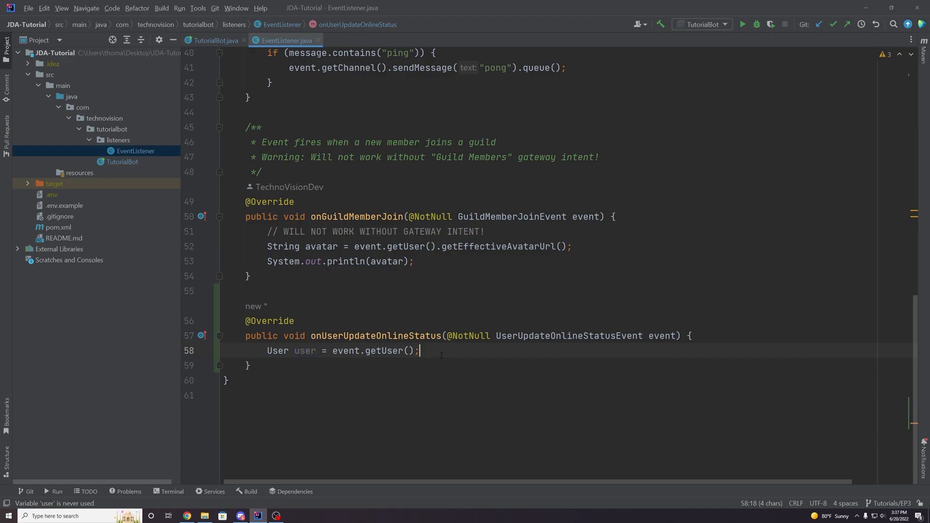
key(Enter)
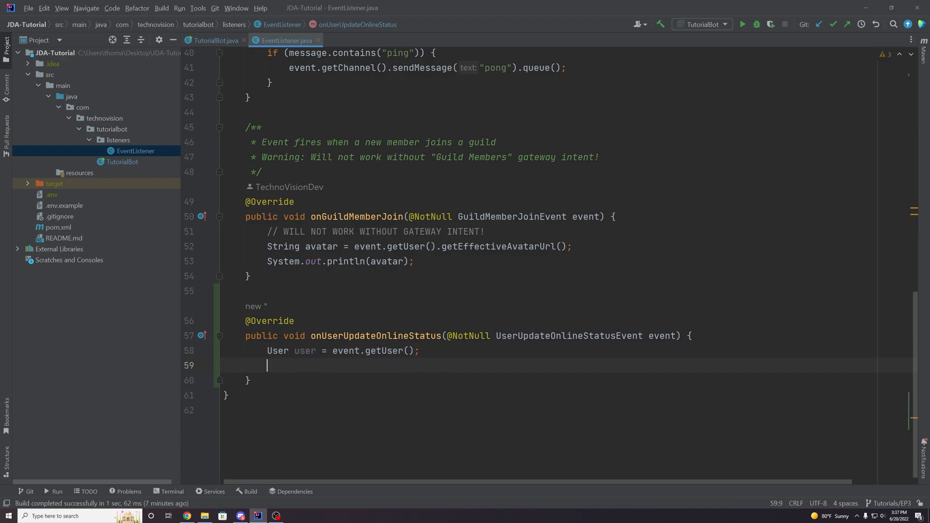
Build String message as the bold user tag plus "updated their online status!".
text(String message =)
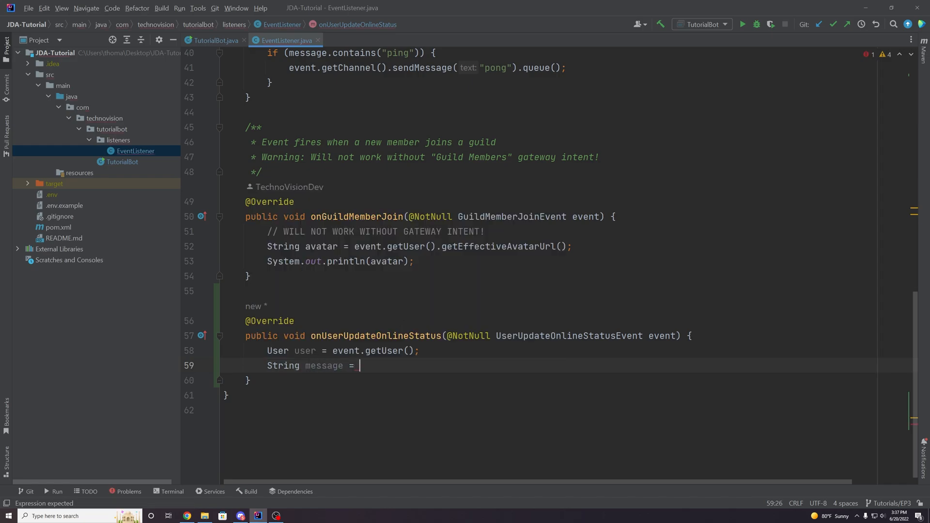
text(user.)
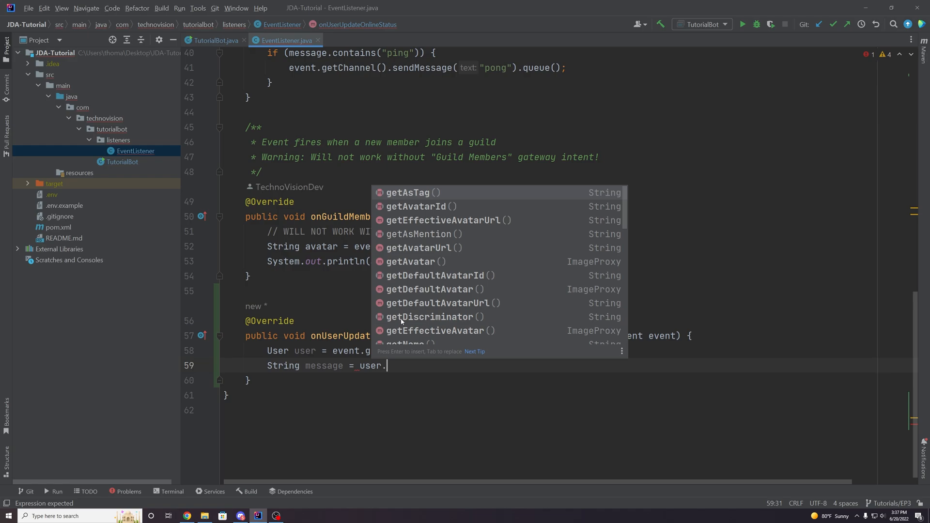
click(408, 193)
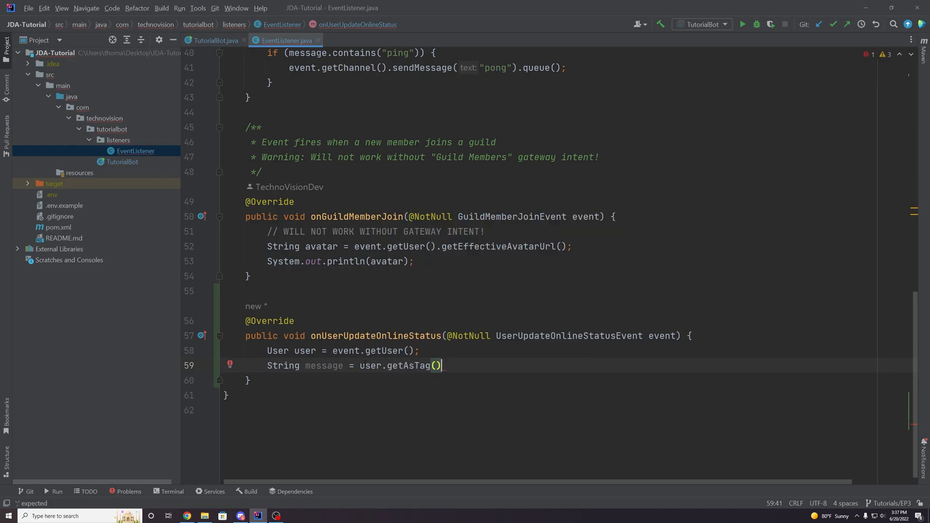
text("" +)
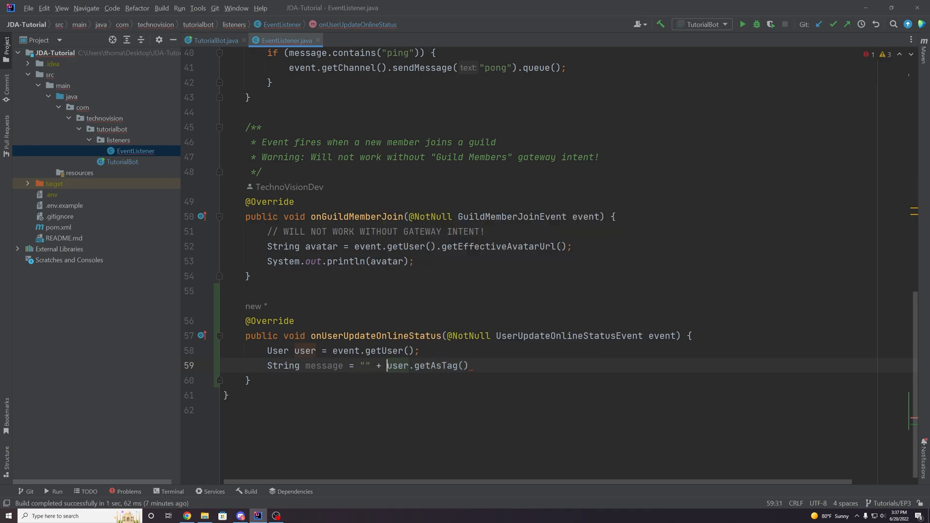
text(*)
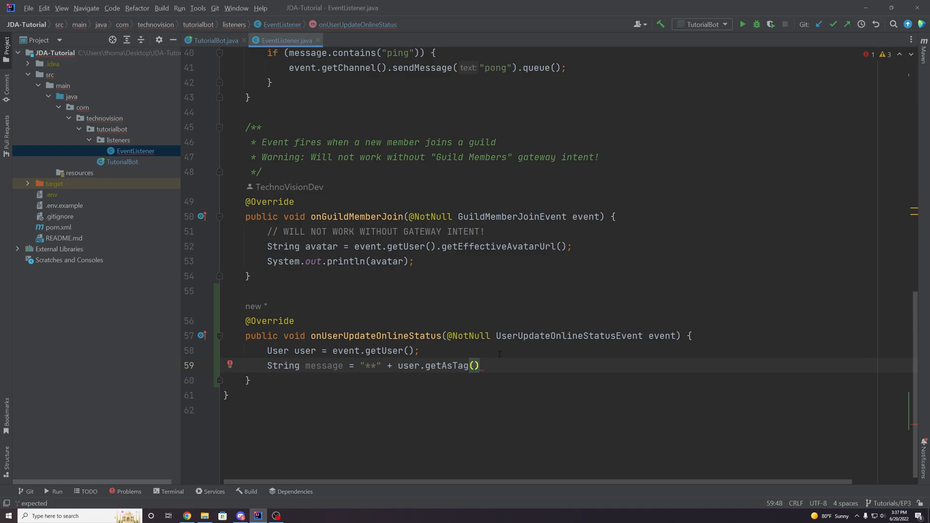
text(+ "**")
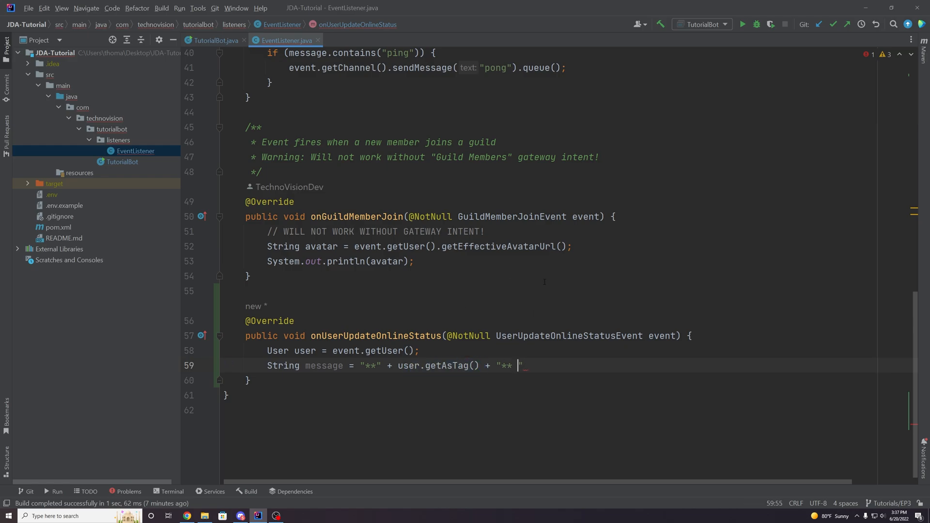
text(updated their)
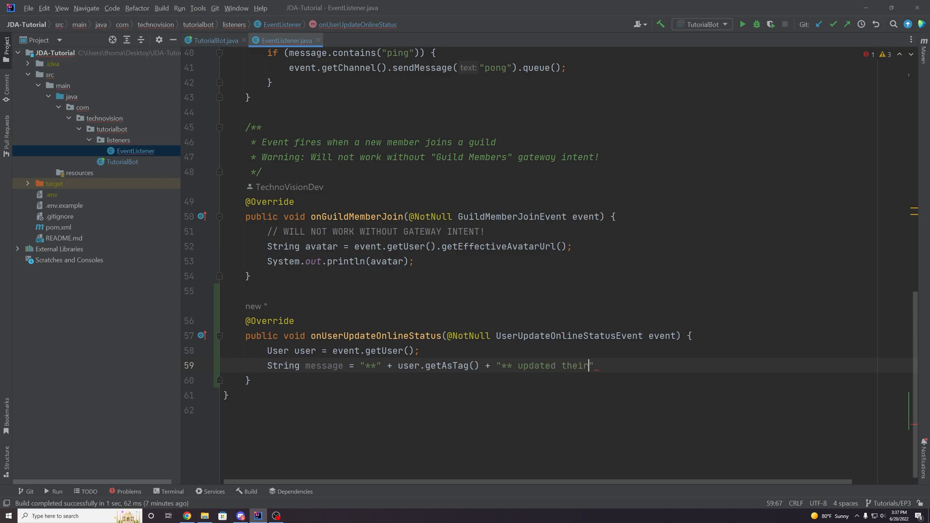
text(online status)
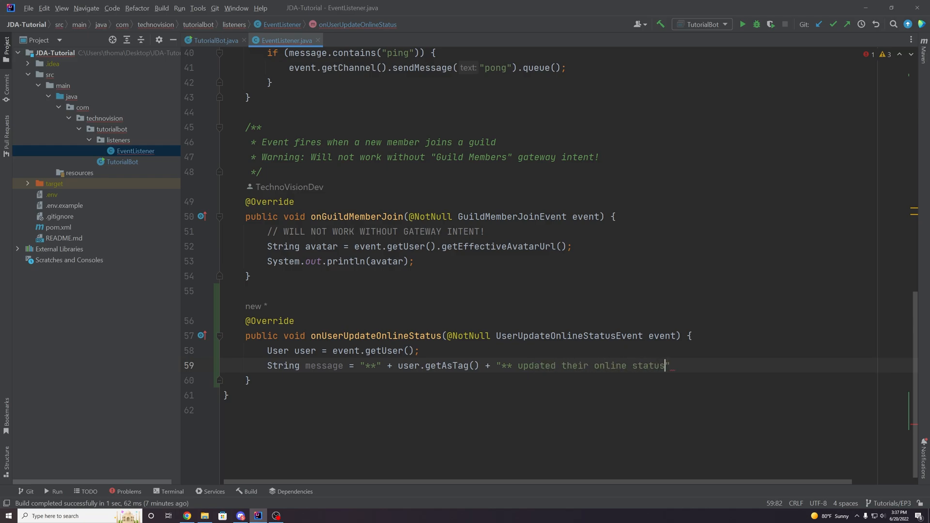
text(!";)
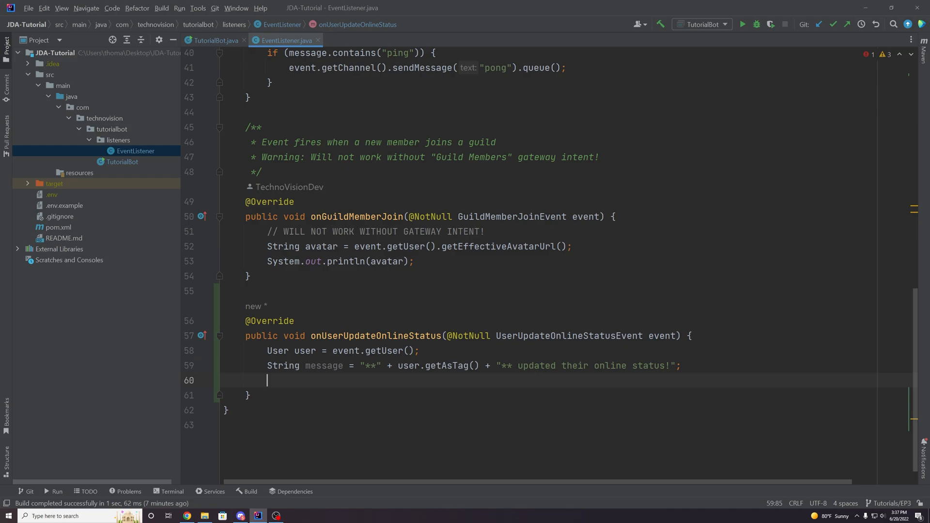
Send the message to the guild's default channel with sendMessage(message).queue().
text(event.ge)
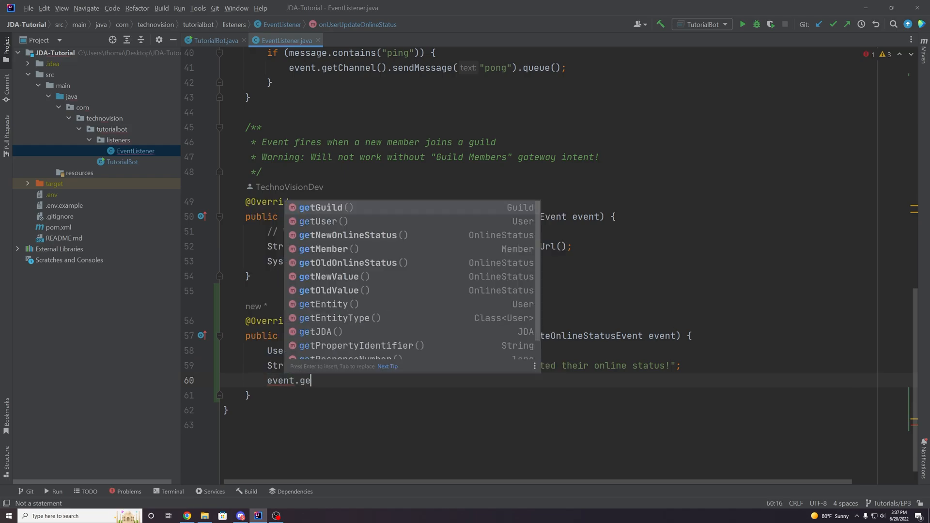
text(tGuild().getDefaultChannel()
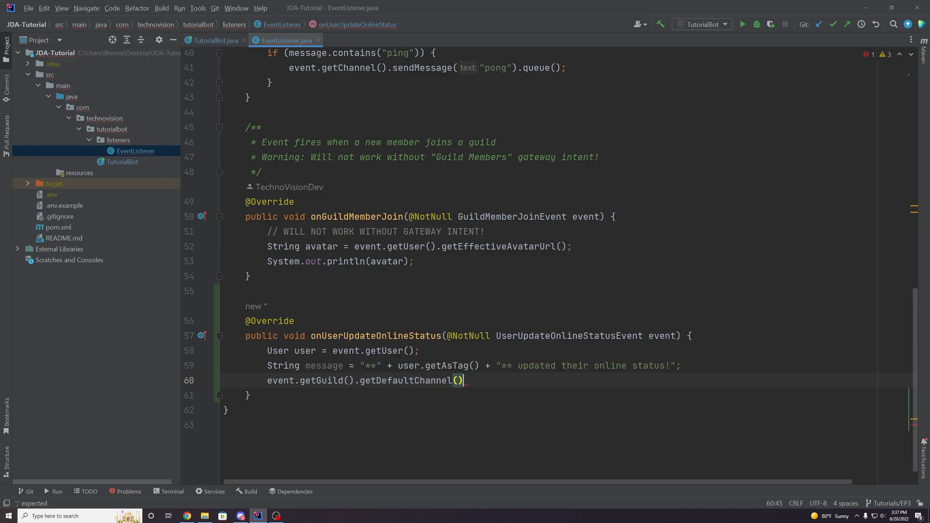
text(.sendMessage())
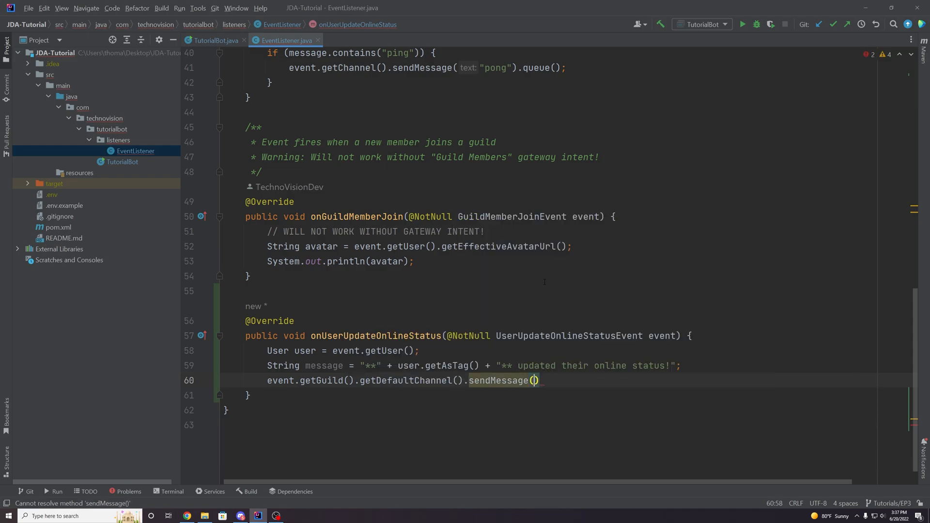
text(message)
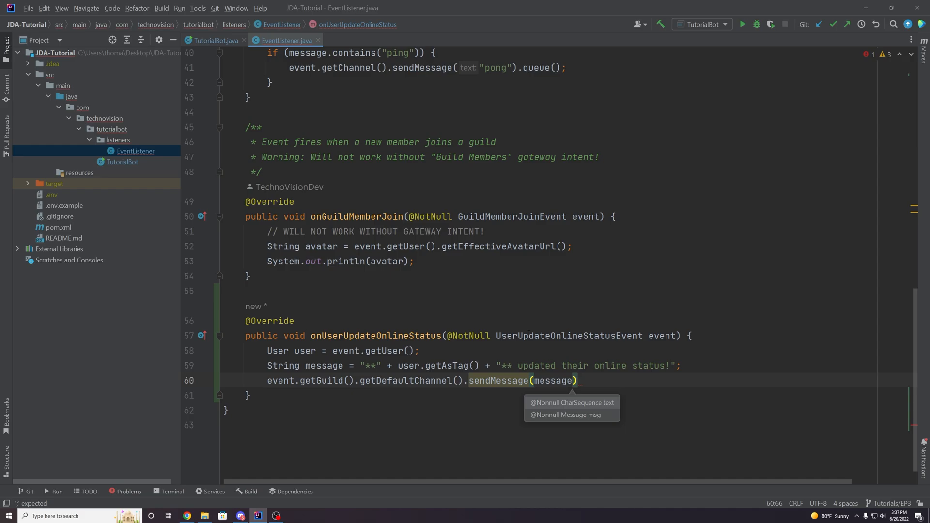
text(.queue();)
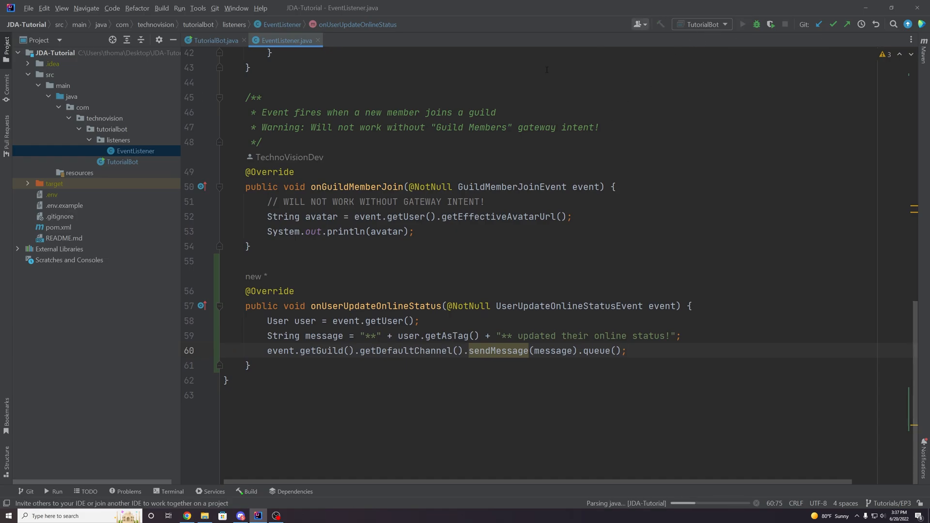
Enable Presence Intent on the bot's Developer Portal page, then return to IntelliJ.
click(742, 25)
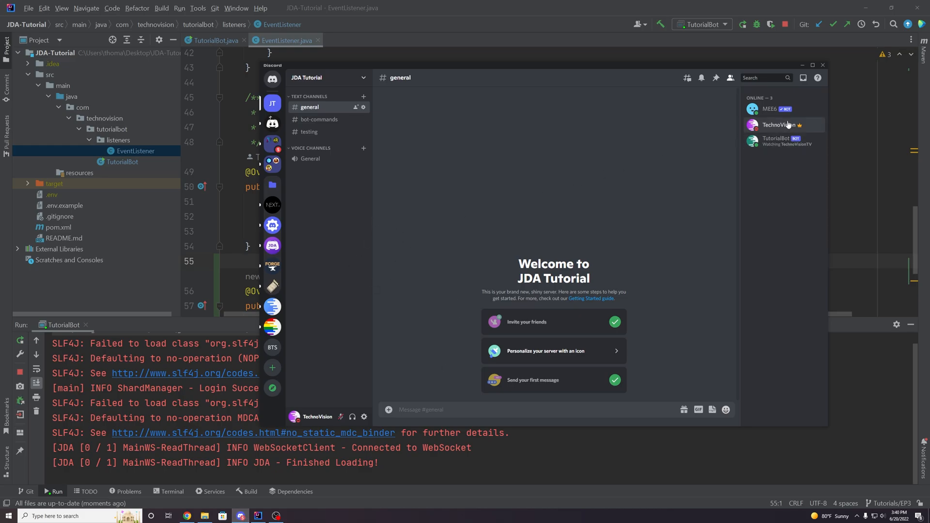
click(293, 416)
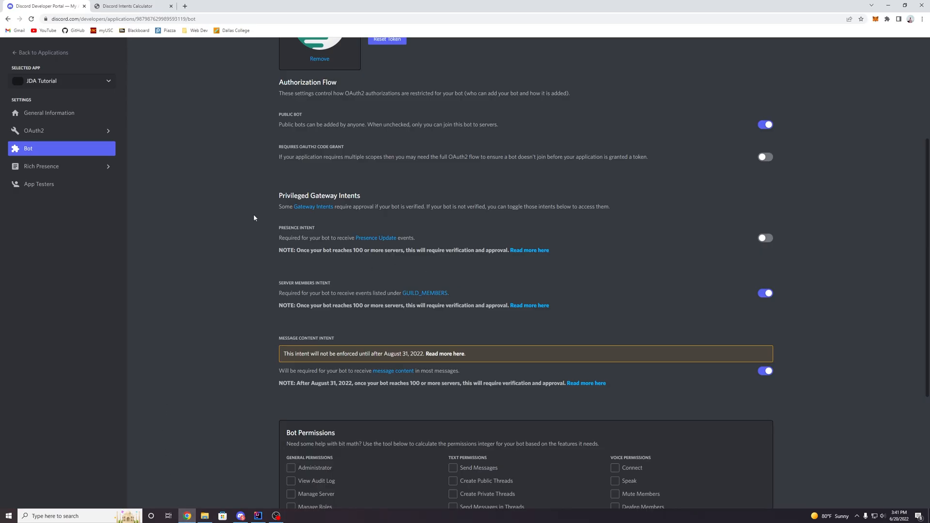
click(764, 238)
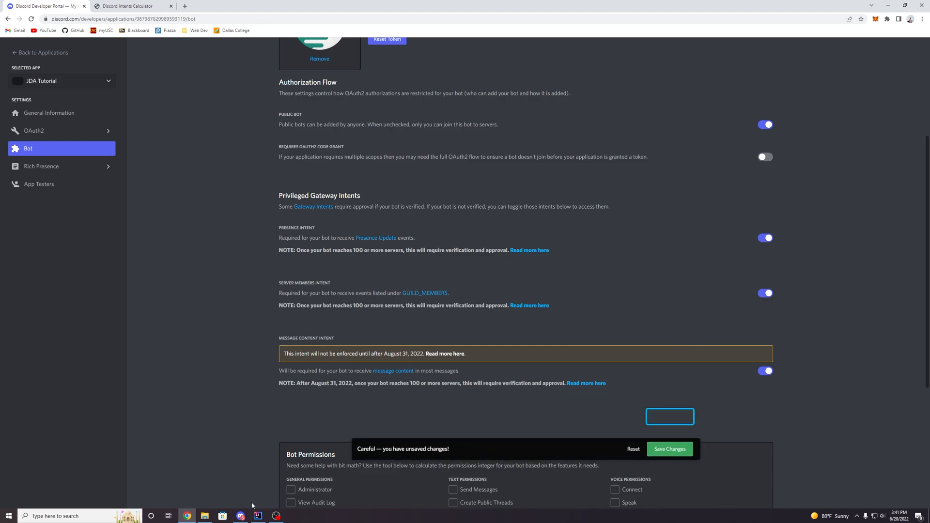
click(257, 515)
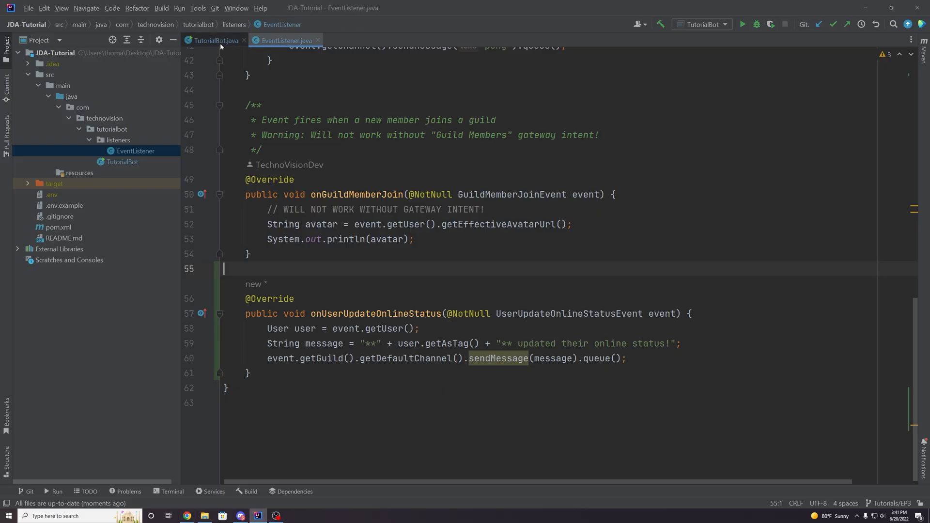
Add GatewayIntent.GUILD_PRESENCES to enableIntents in TutorialBot.java and recheck the portal.
click(214, 40)
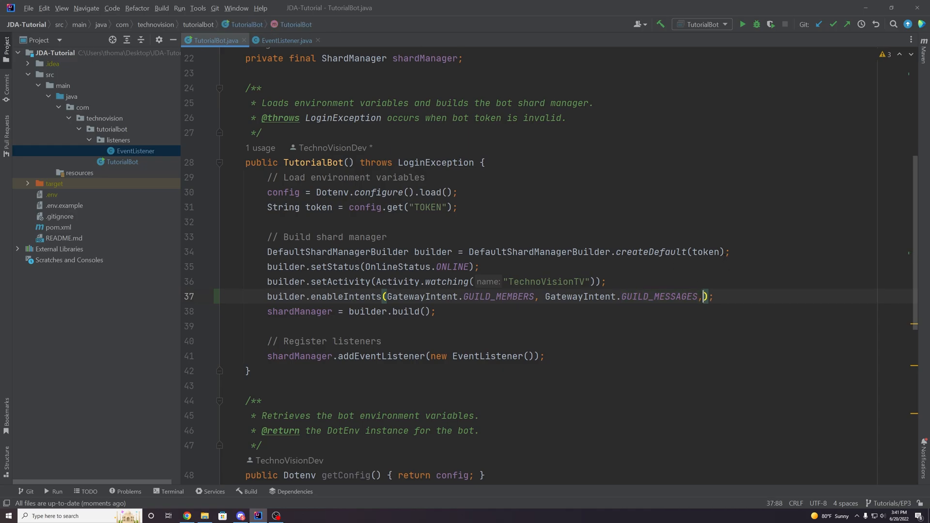
text(GatewayI)
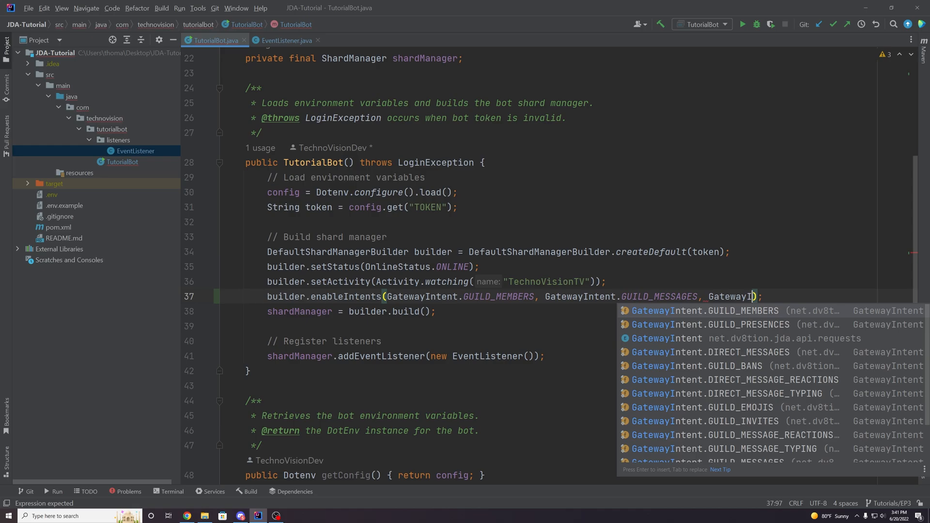
text(.)
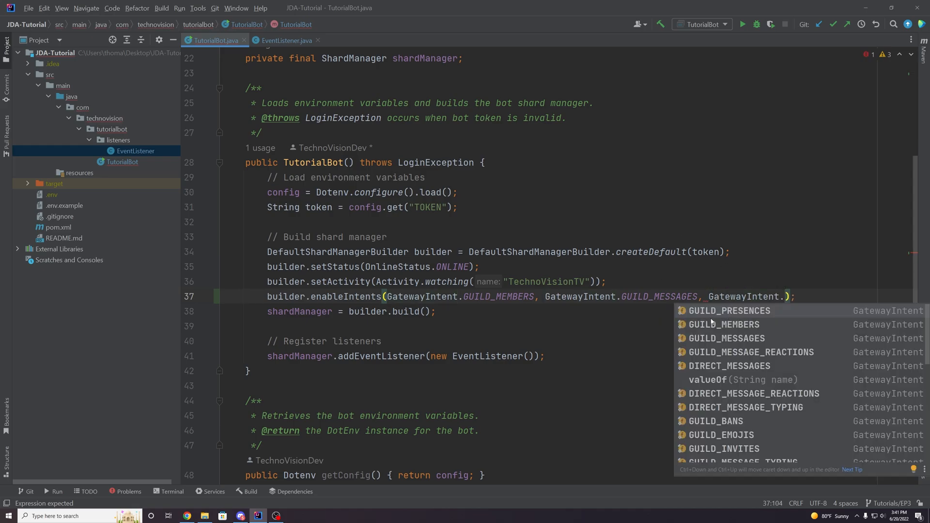
click(729, 310)
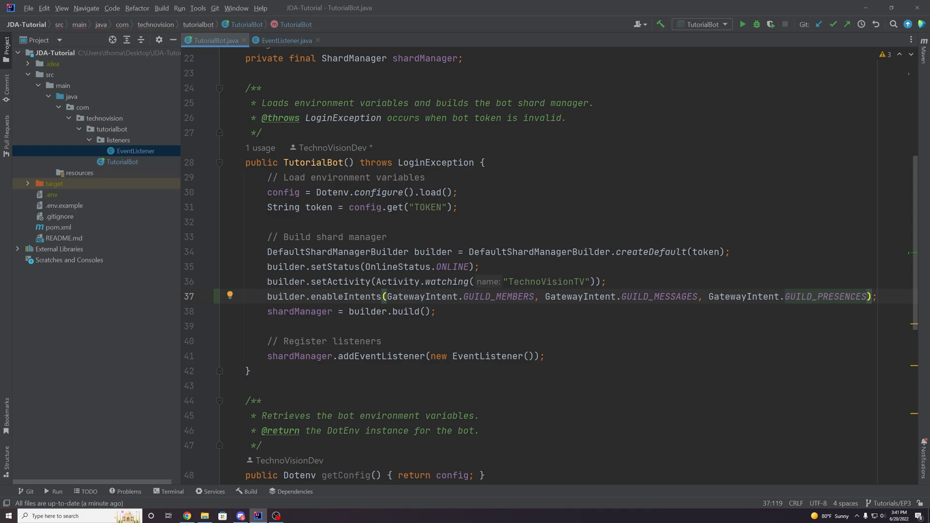
double_click(825, 296)
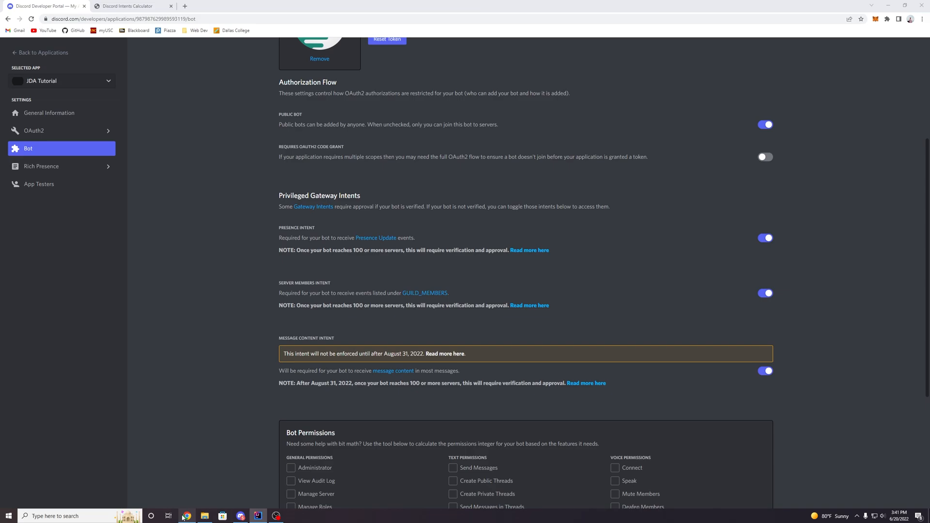
Review the onUserUpdateOnlineStatus handler in EventListener.java and rerun the bot.
click(257, 515)
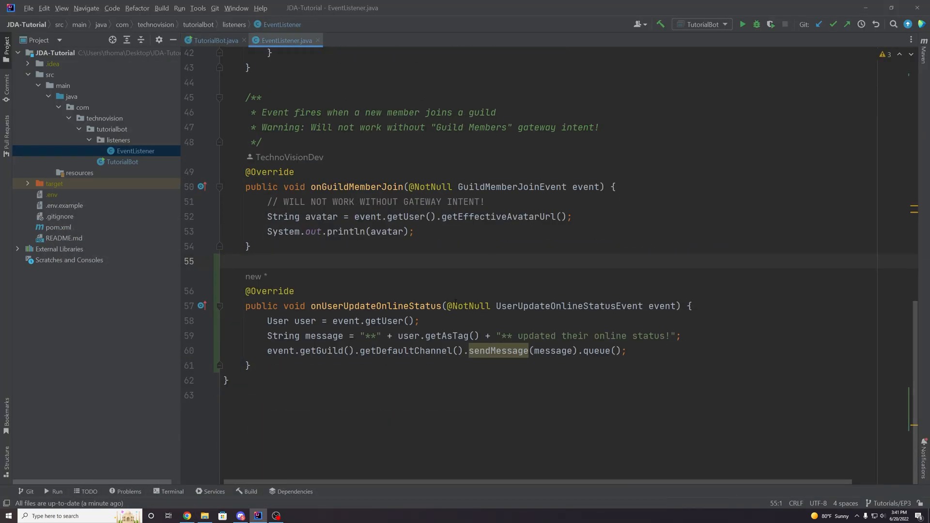
drag(267, 321, 228, 380)
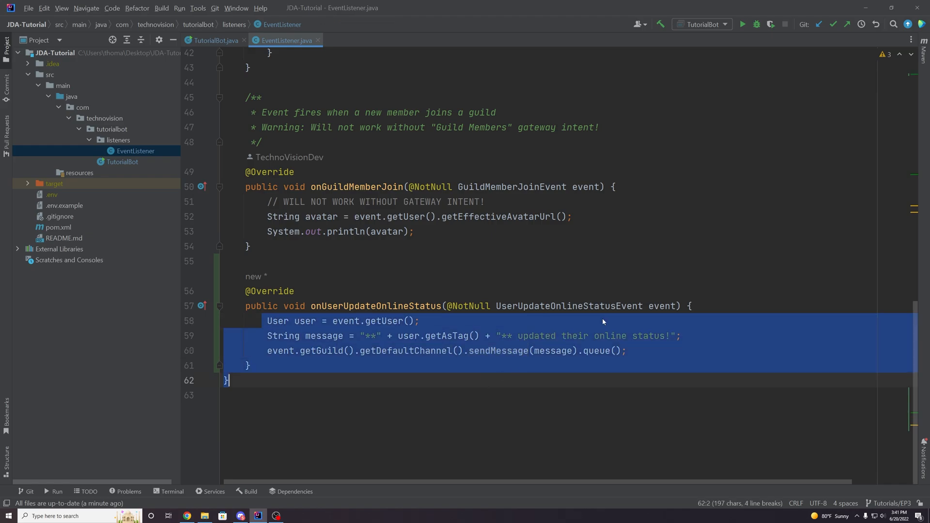
click(384, 371)
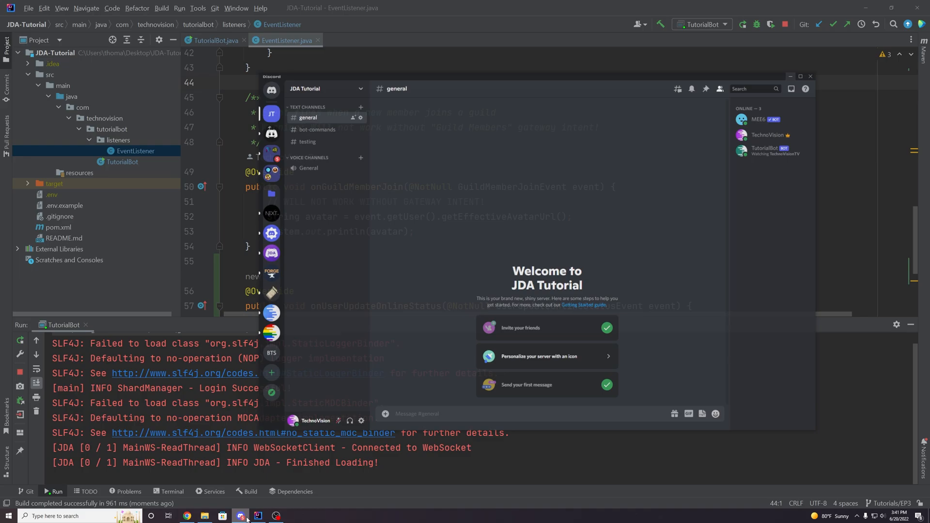
Watch TutorialBot appear online in the JDA Tutorial server's member list.
click(293, 420)
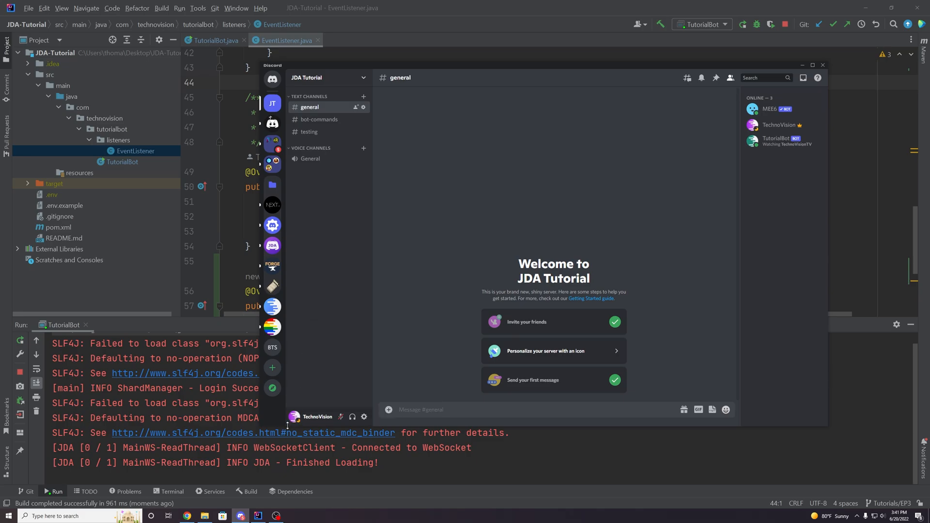
mouse_move(694, 169)
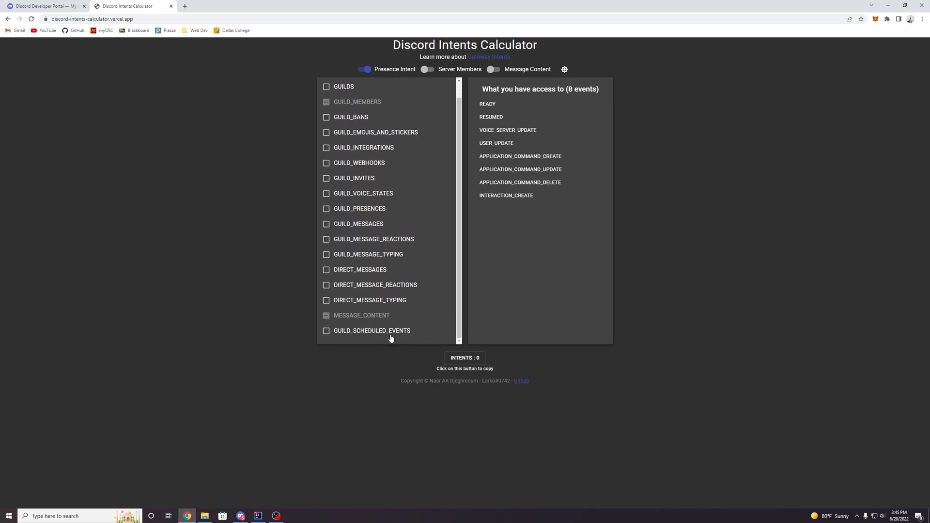
Check GUILD_WEBHOOKS and GUILD_MESSAGES in the calculator, toggling Presence Intent off and on.
double_click(453, 380)
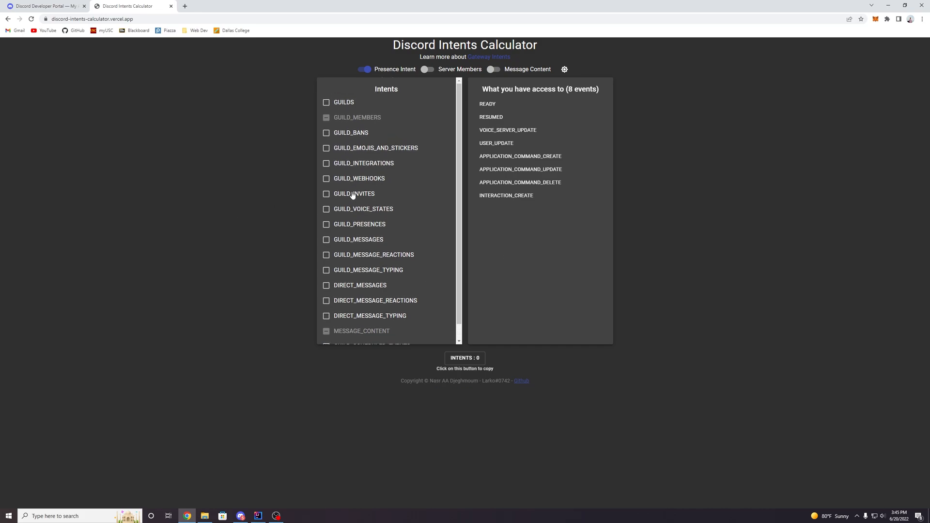
click(365, 69)
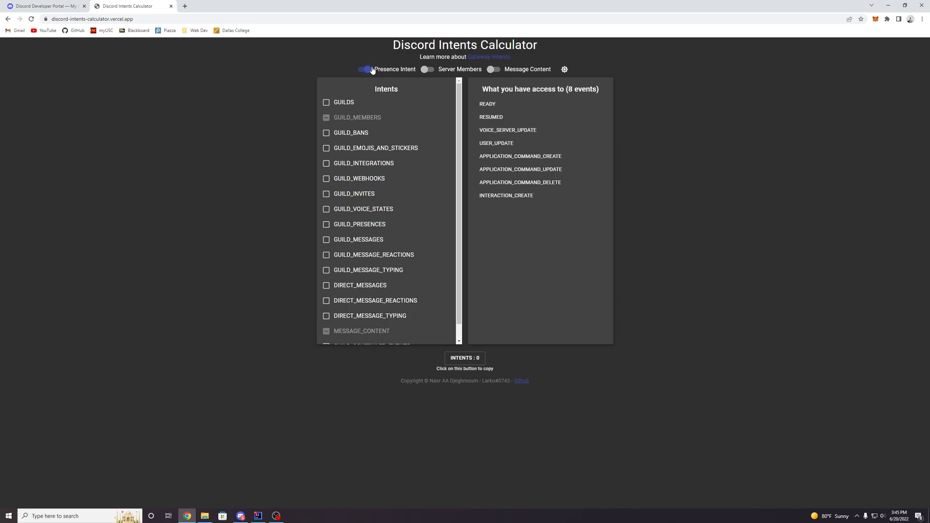
click(363, 68)
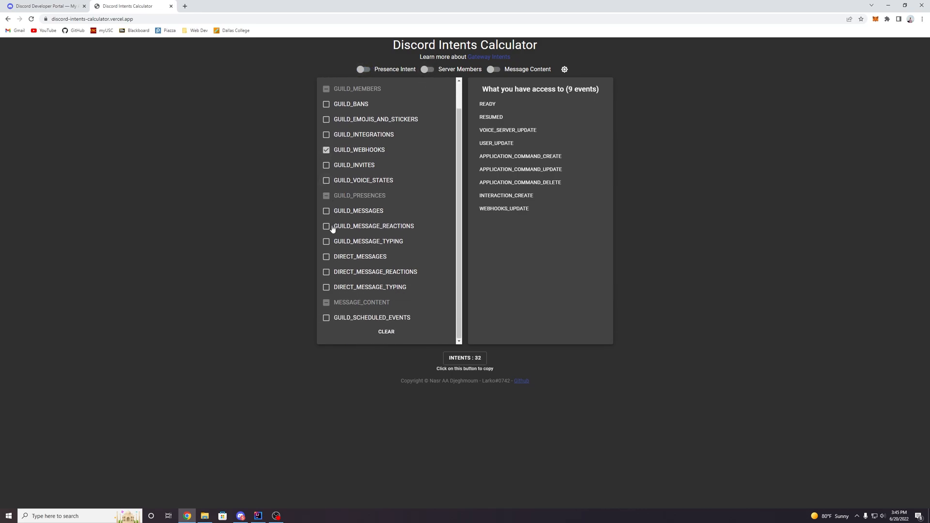
click(327, 211)
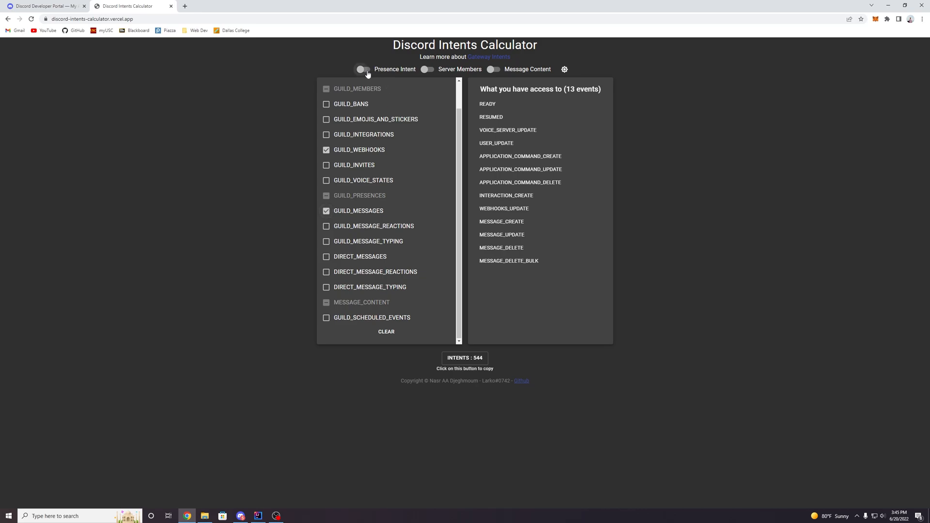
click(363, 69)
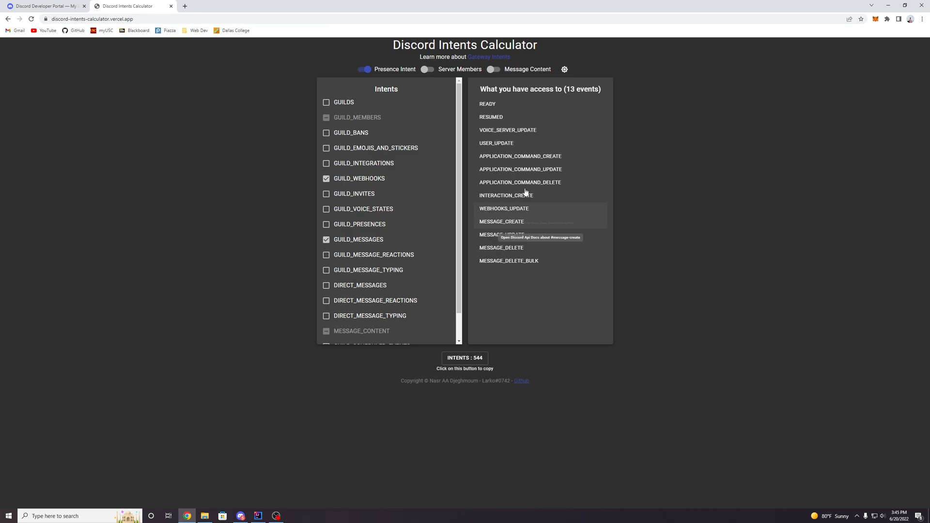
mouse_move(416, 204)
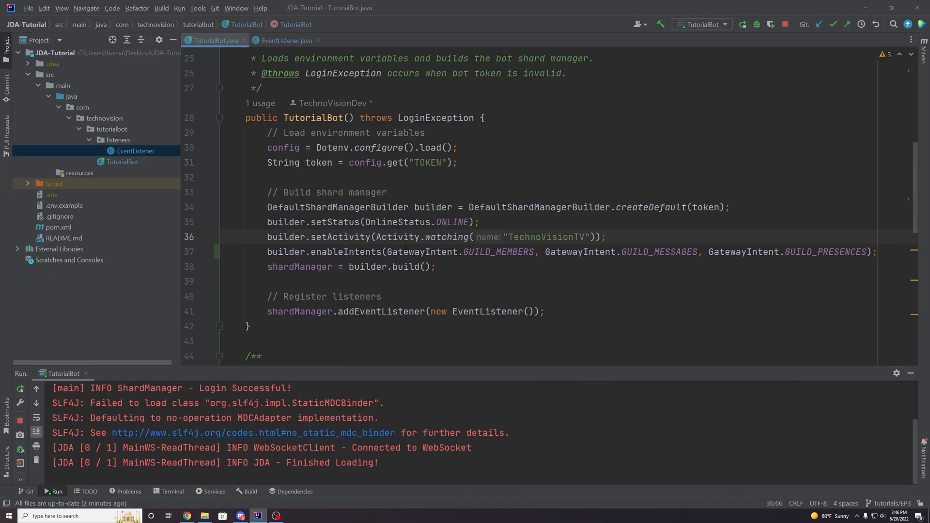
Type and discard an extra GatewayIntent in TutorialBot.java, then reopen EventListener.java.
drag(386, 251, 865, 251)
text(, )
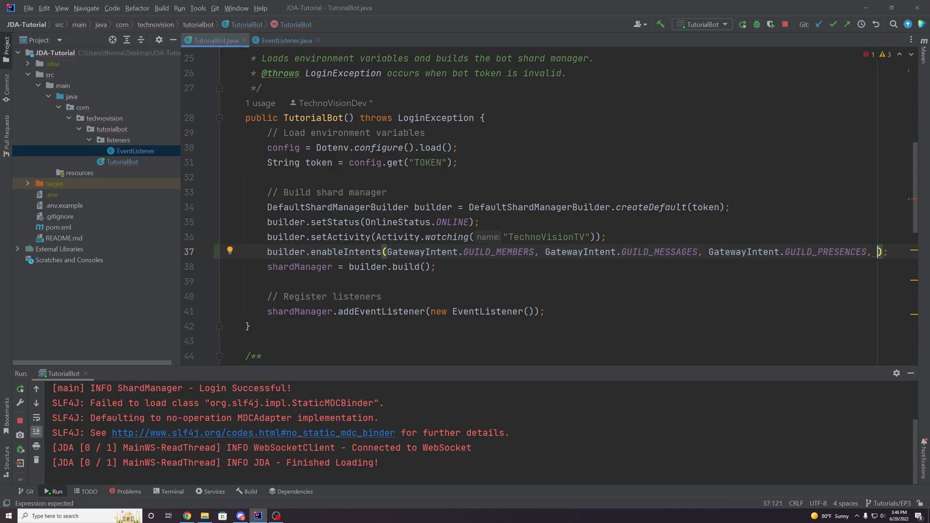
text(Gateway)
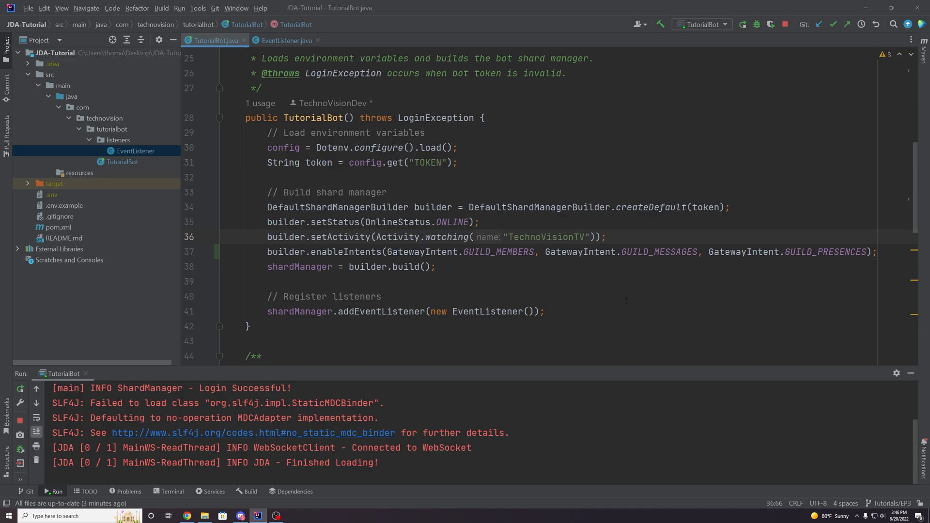
click(286, 40)
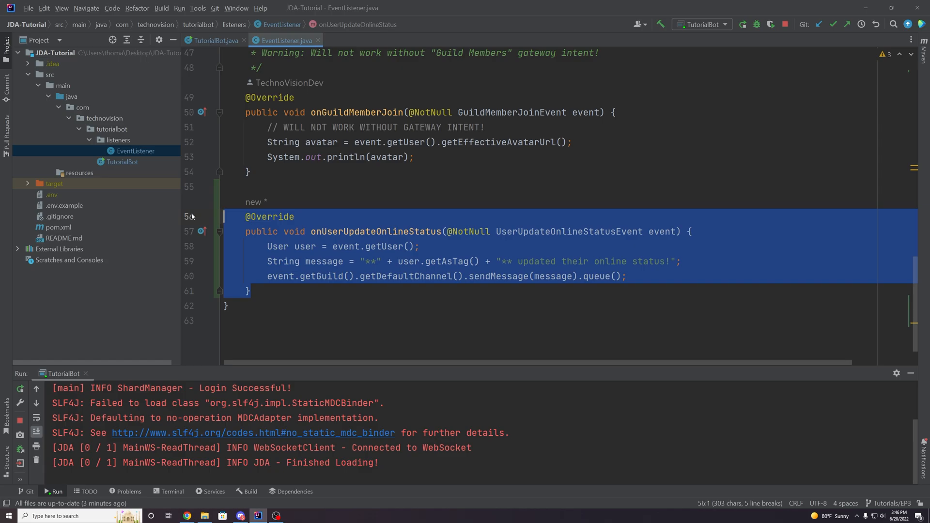
click(497, 275)
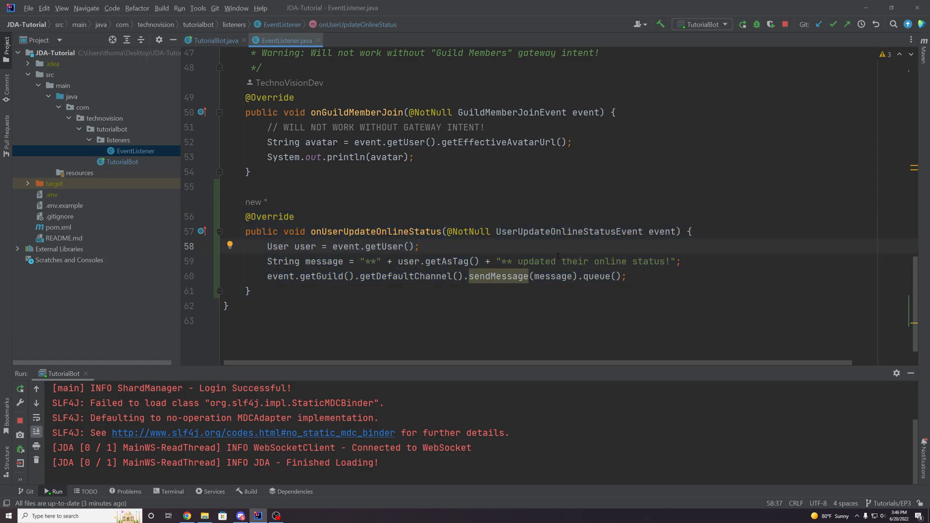